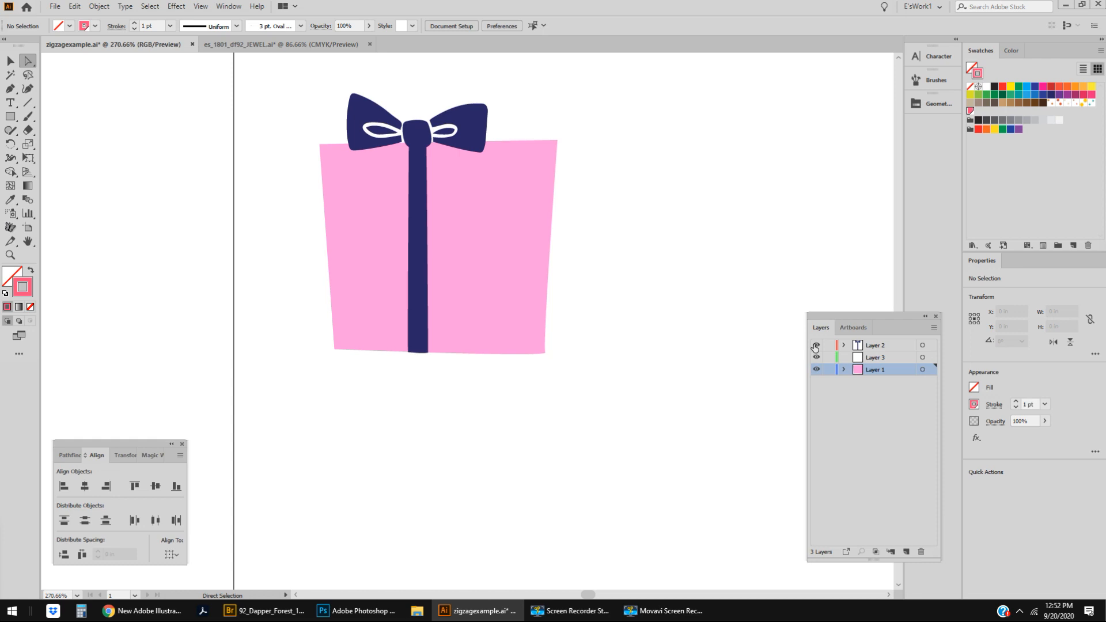
- Hide the bow layer and draw a pink zigzag path below the box on Layer 3
{"action": "left_click", "coordinate": [816, 345]}
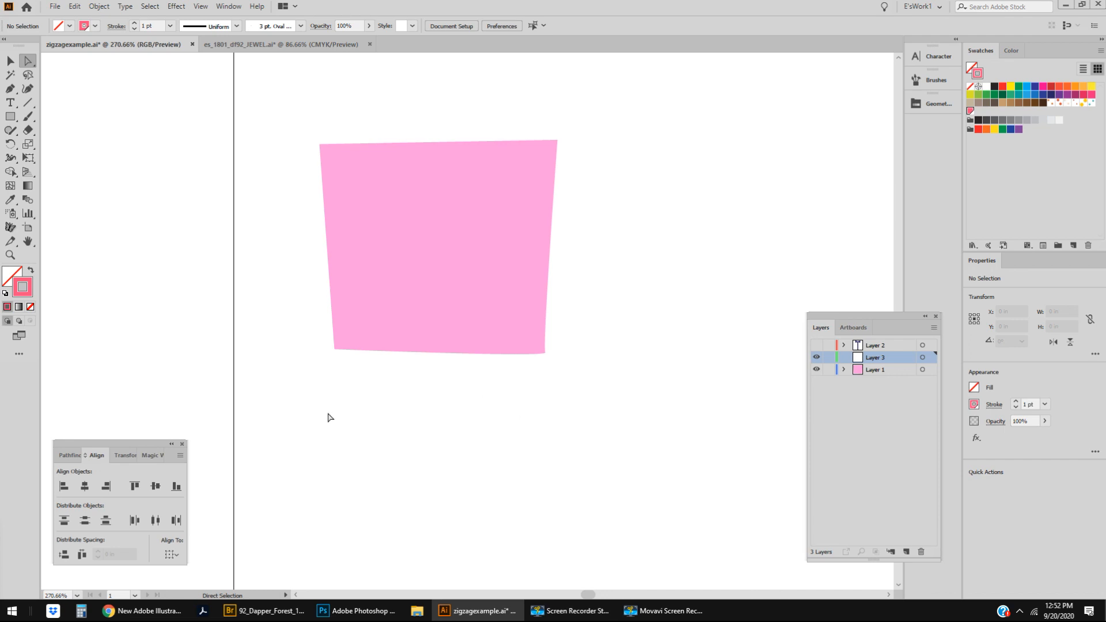
{"action": "left_click", "coordinate": [10, 89]}
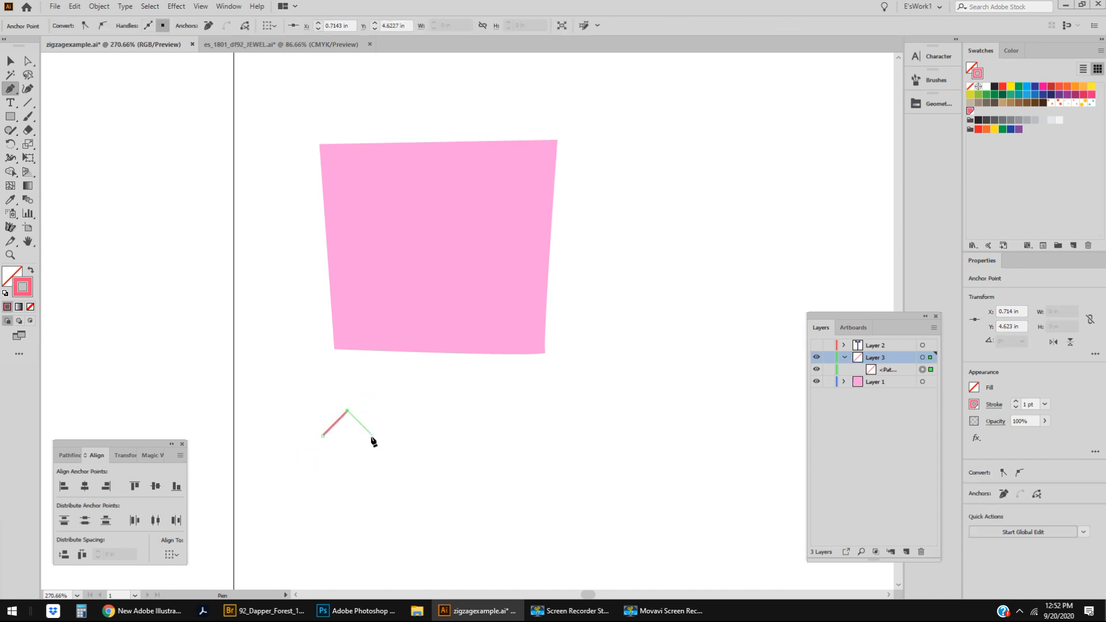
{"action": "left_click", "coordinate": [398, 412]}
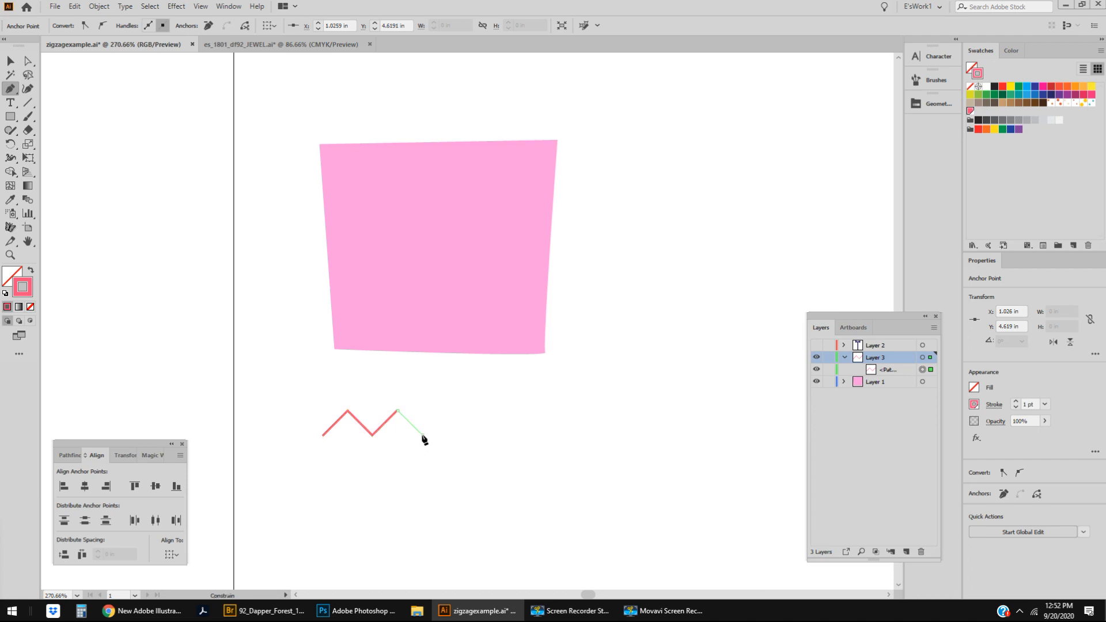
{"action": "left_click", "coordinate": [496, 415]}
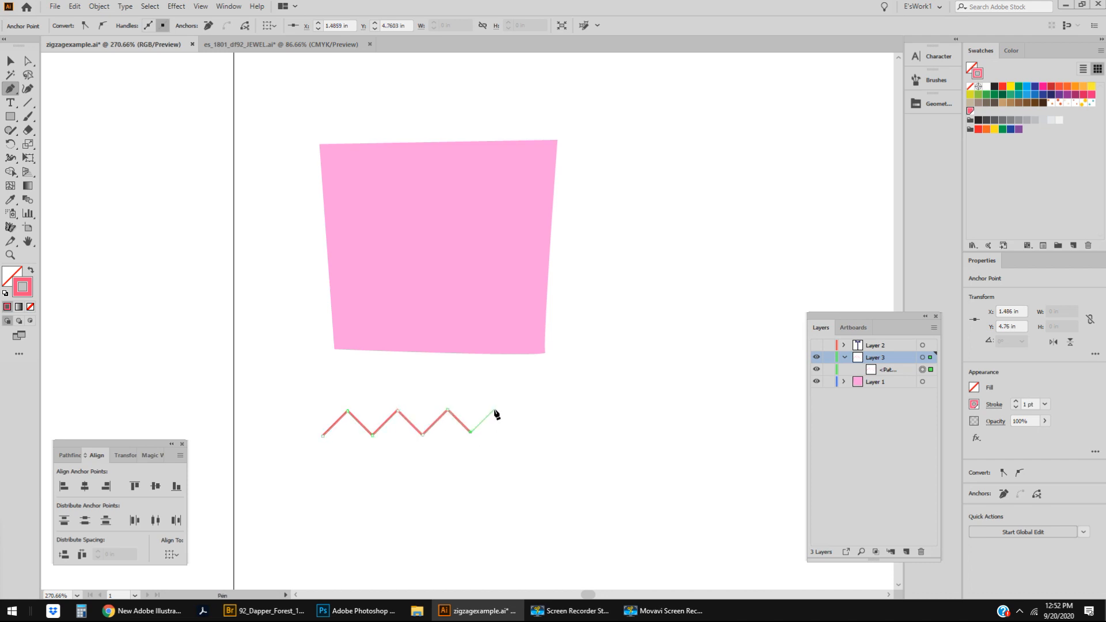
{"action": "left_click", "coordinate": [515, 434]}
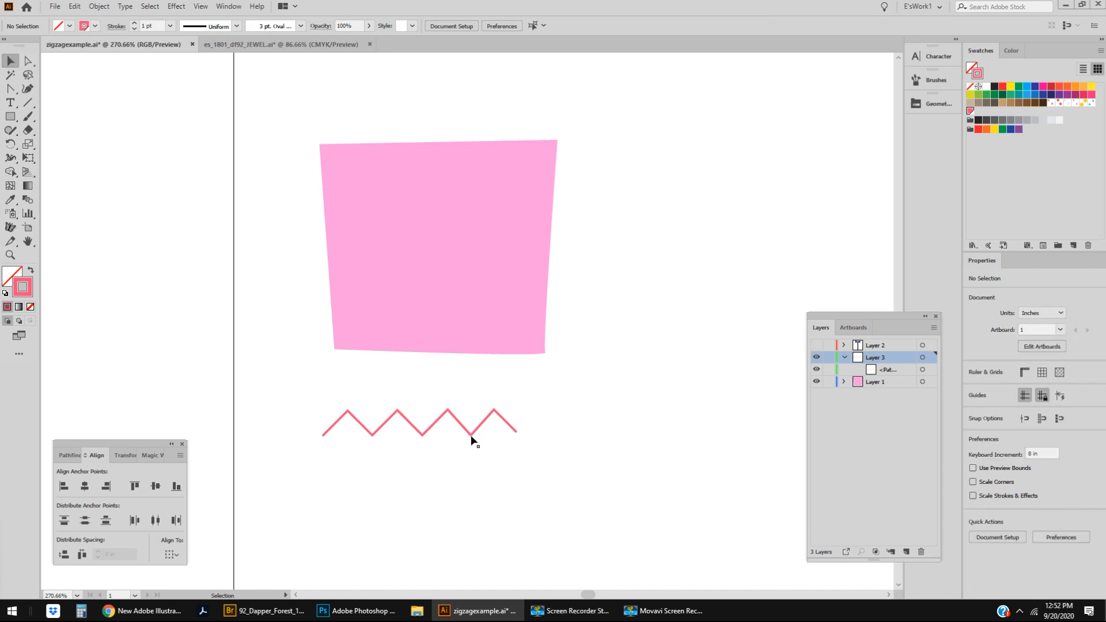
- Select the pink zigzag line below the gift box
{"action": "left_click", "coordinate": [419, 423]}
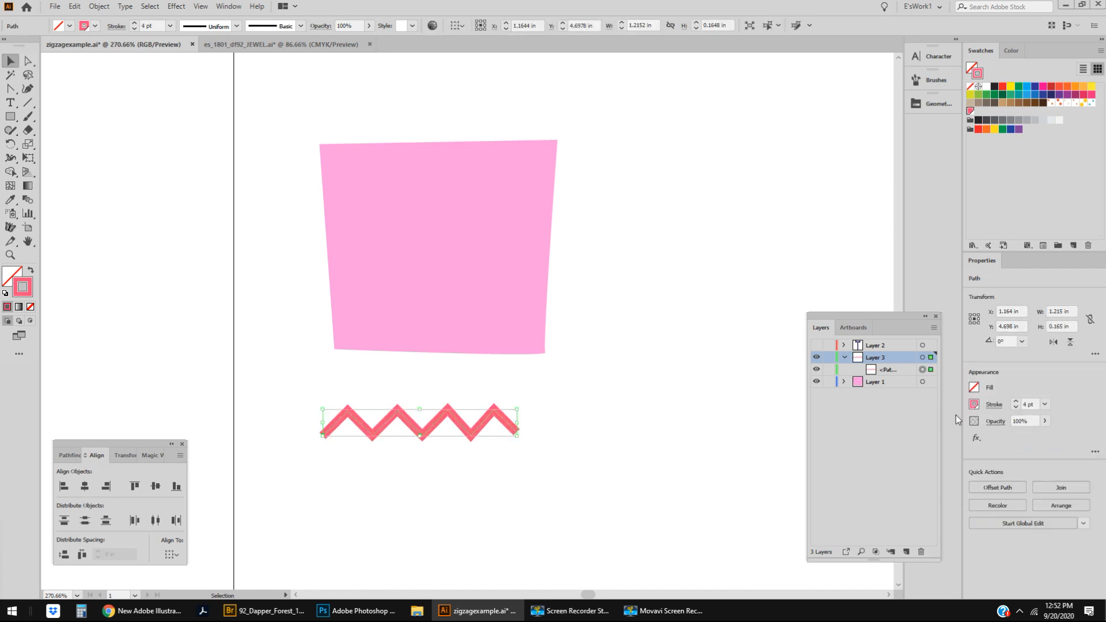
{"action": "mouse_move", "coordinate": [408, 428]}
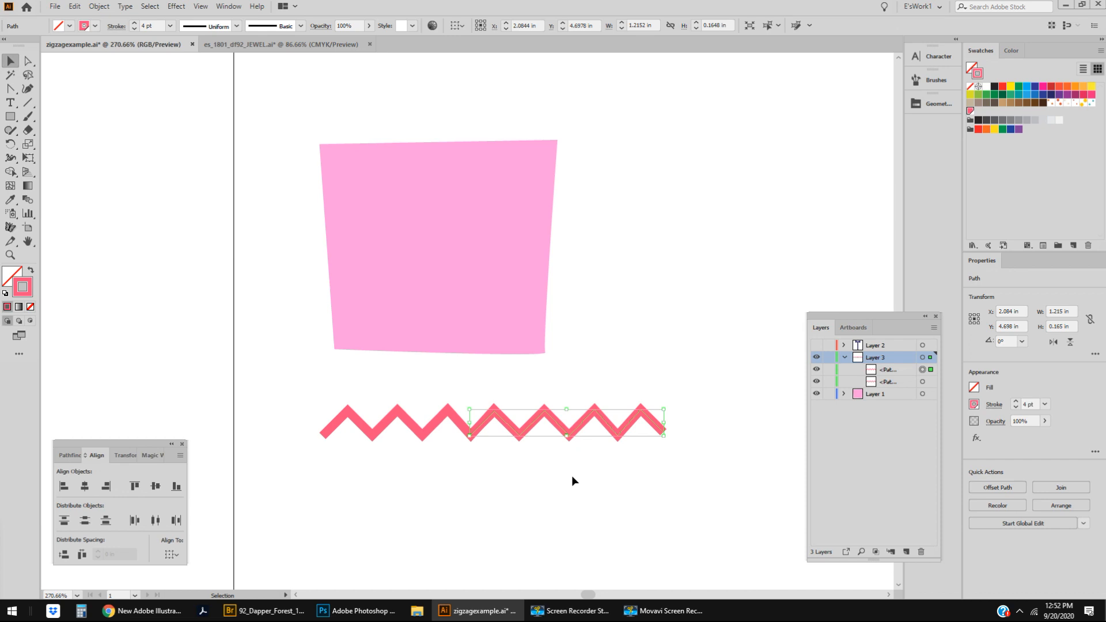
{"action": "mouse_move", "coordinate": [553, 494]}
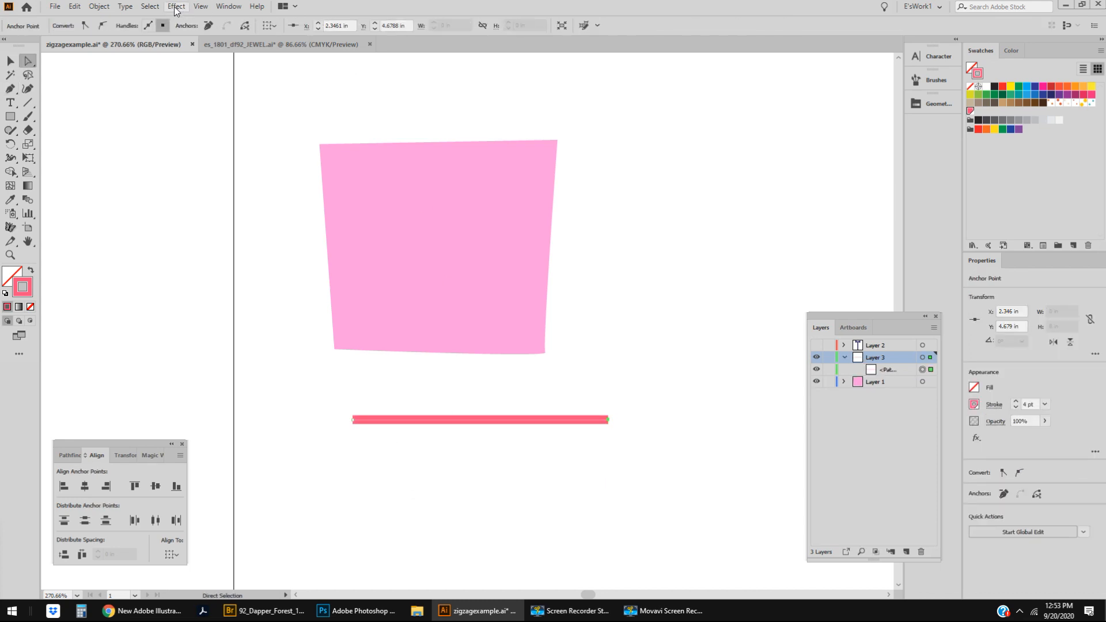
- Apply a Zig Zag effect to the pink line, tuning size and ridges with preview
{"action": "left_click", "coordinate": [175, 6]}
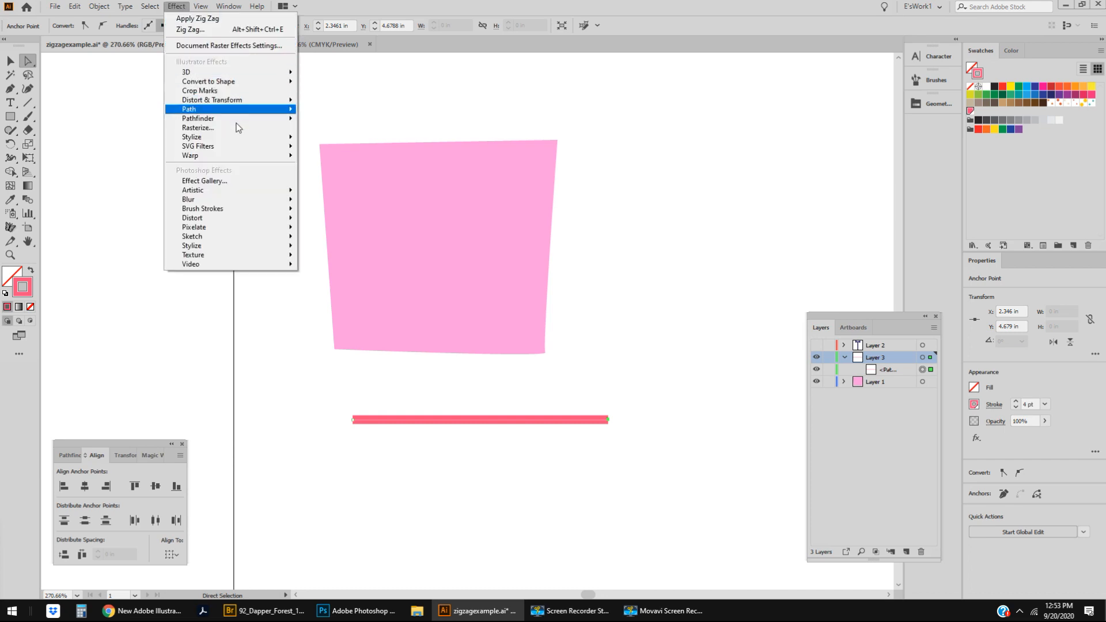
{"action": "mouse_move", "coordinate": [212, 100]}
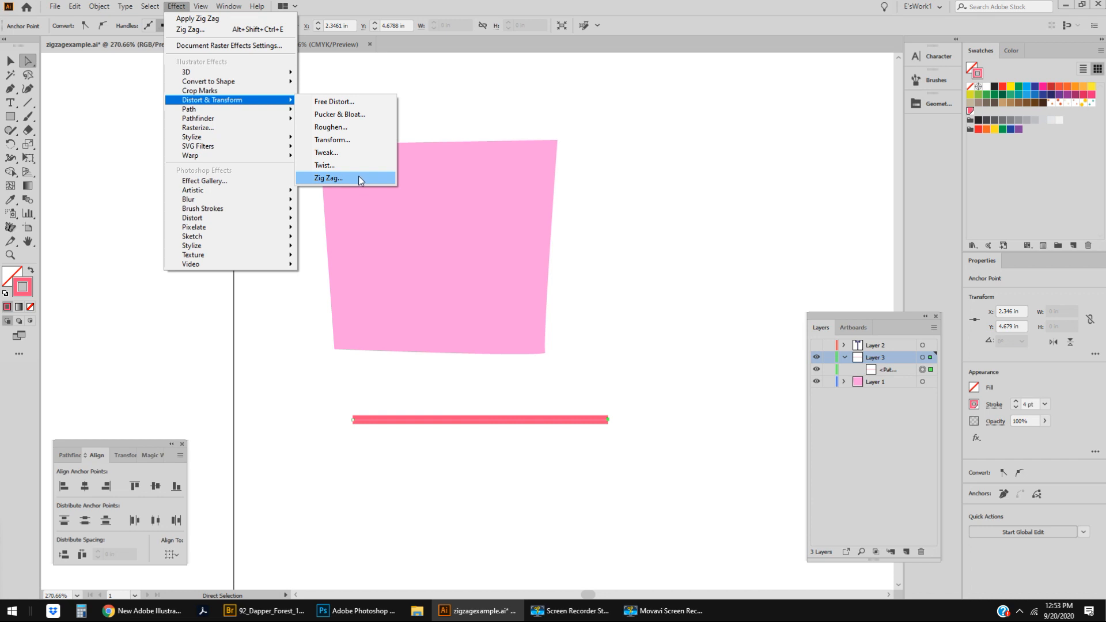
{"action": "left_click", "coordinate": [326, 178]}
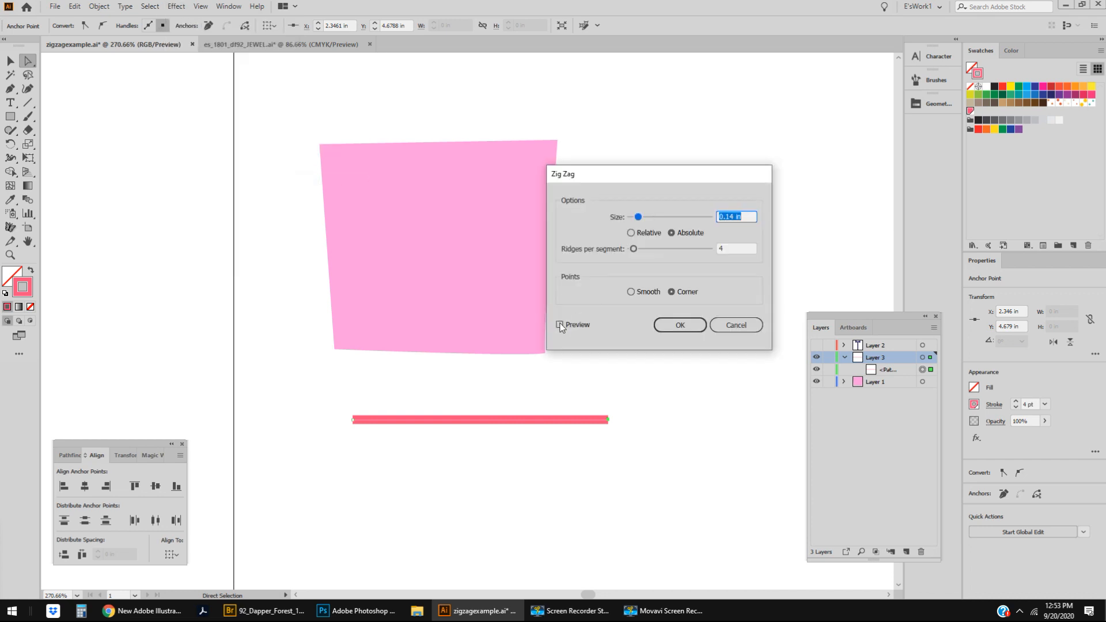
{"action": "left_click_drag", "start_coordinate": [638, 216], "coordinate": [647, 217]}
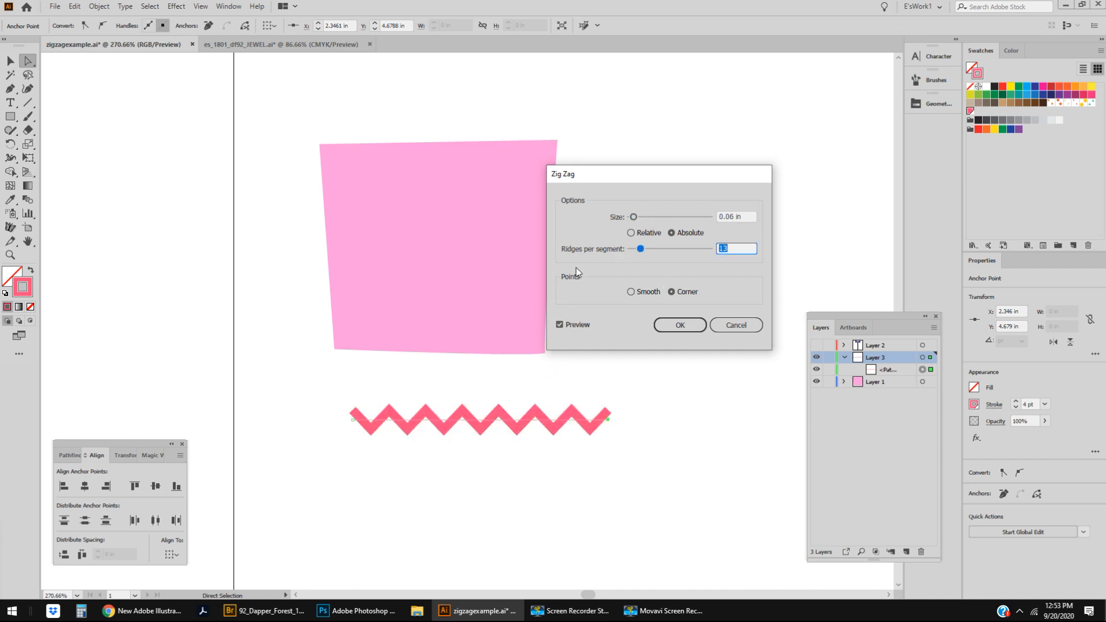
{"action": "left_click_drag", "start_coordinate": [632, 216], "coordinate": [636, 217]}
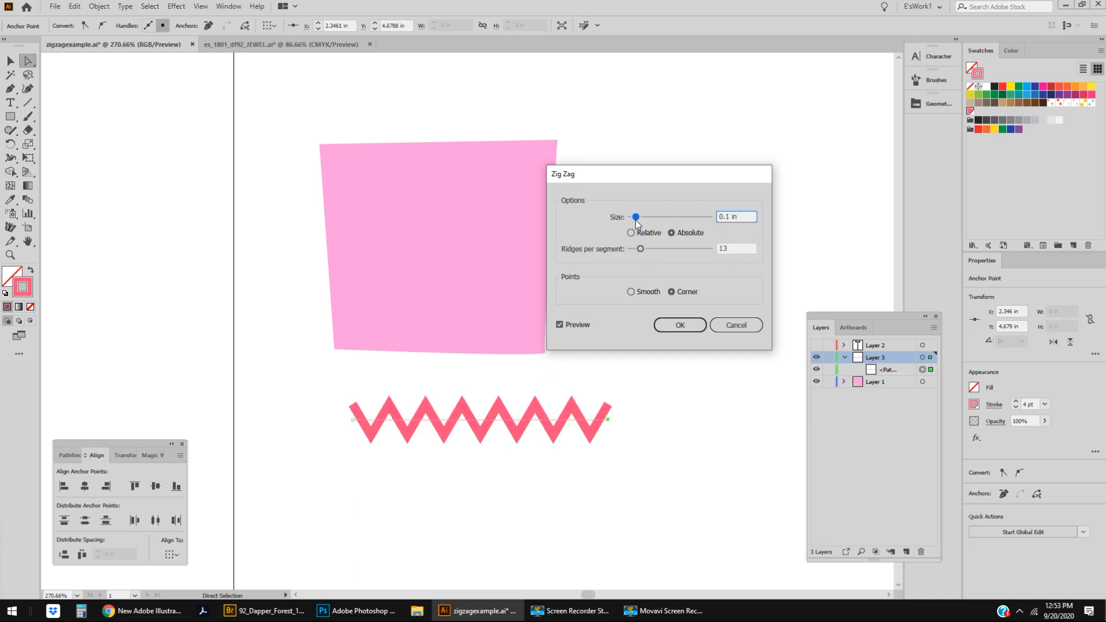
{"action": "left_click_drag", "start_coordinate": [635, 217], "coordinate": [632, 216]}
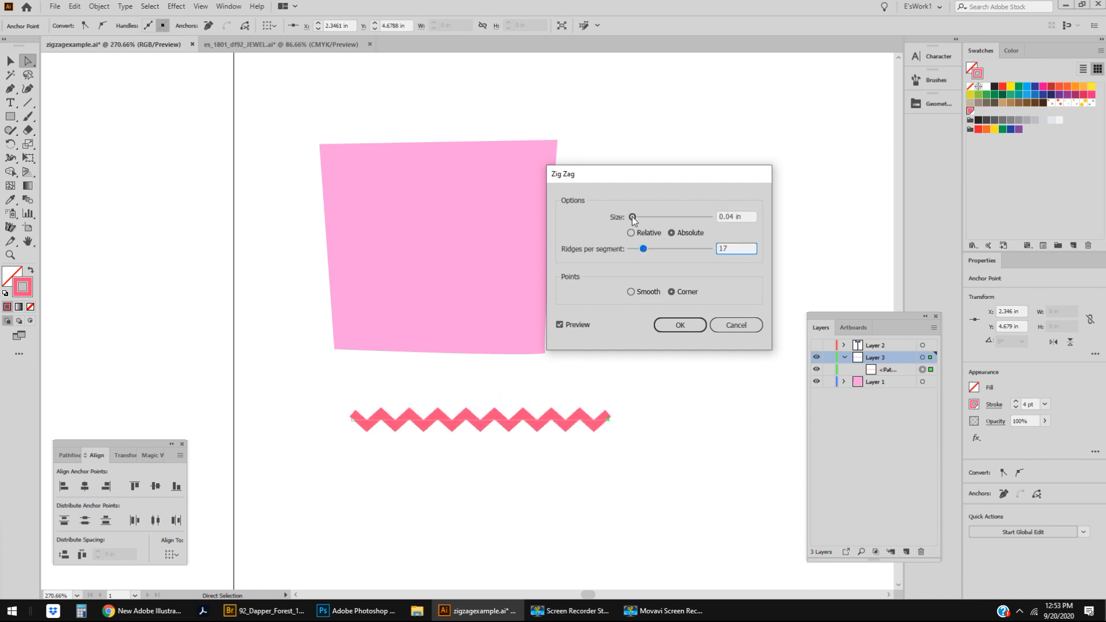
{"action": "left_click_drag", "start_coordinate": [631, 217], "coordinate": [634, 217]}
{"action": "type", "text": "12"}
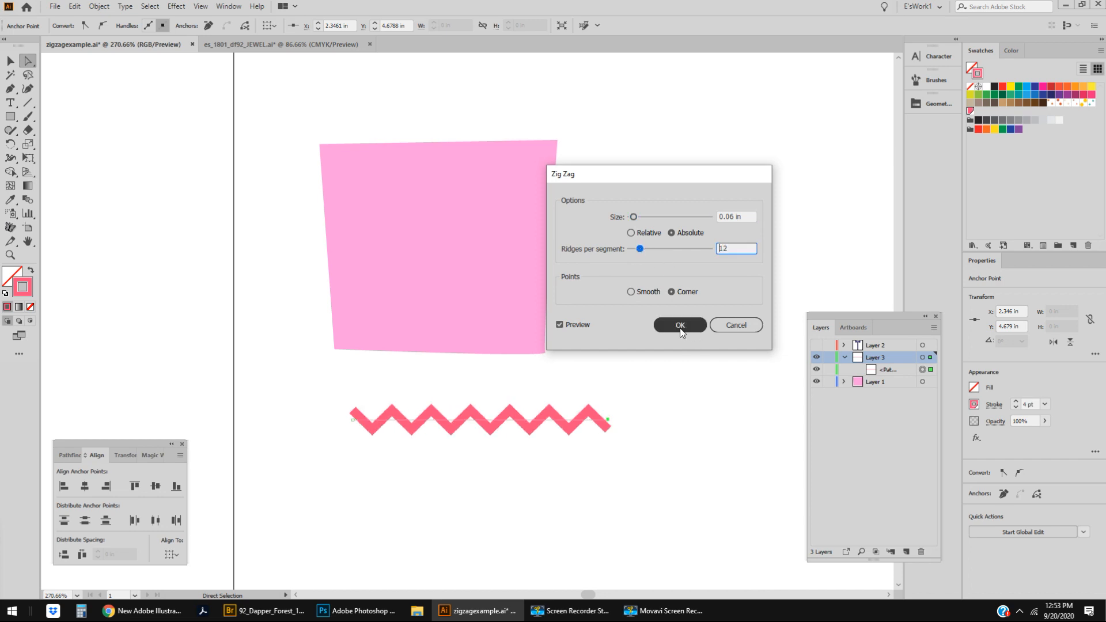
{"action": "left_click", "coordinate": [679, 325]}
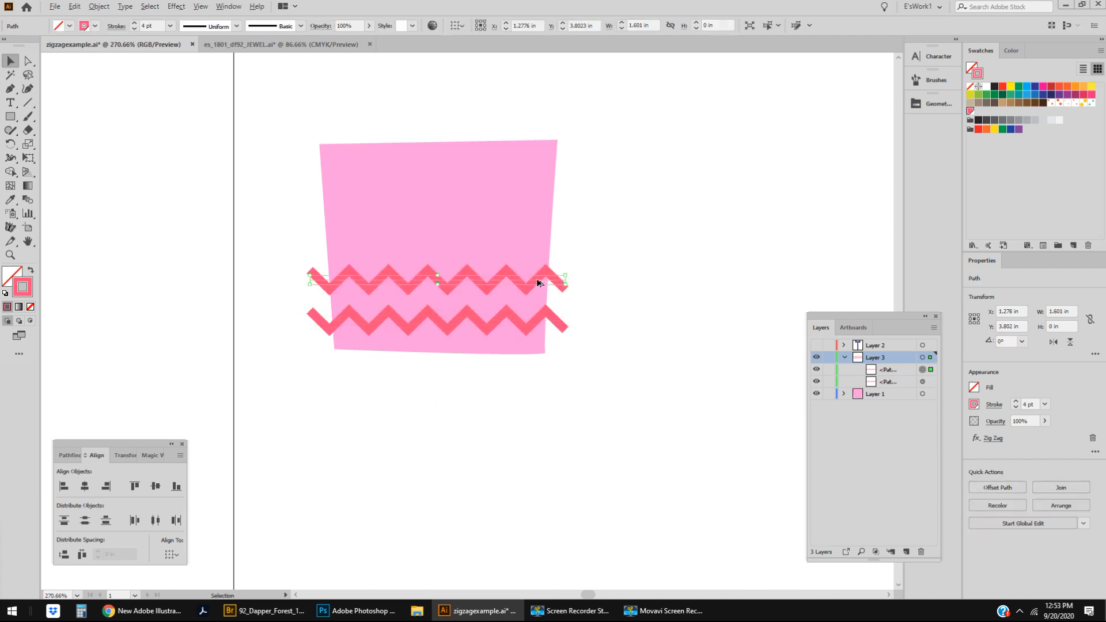
- Repeat the zigzag row copy, select the pink box shape, and show the bow layer again
{"action": "left_click", "coordinate": [875, 393]}
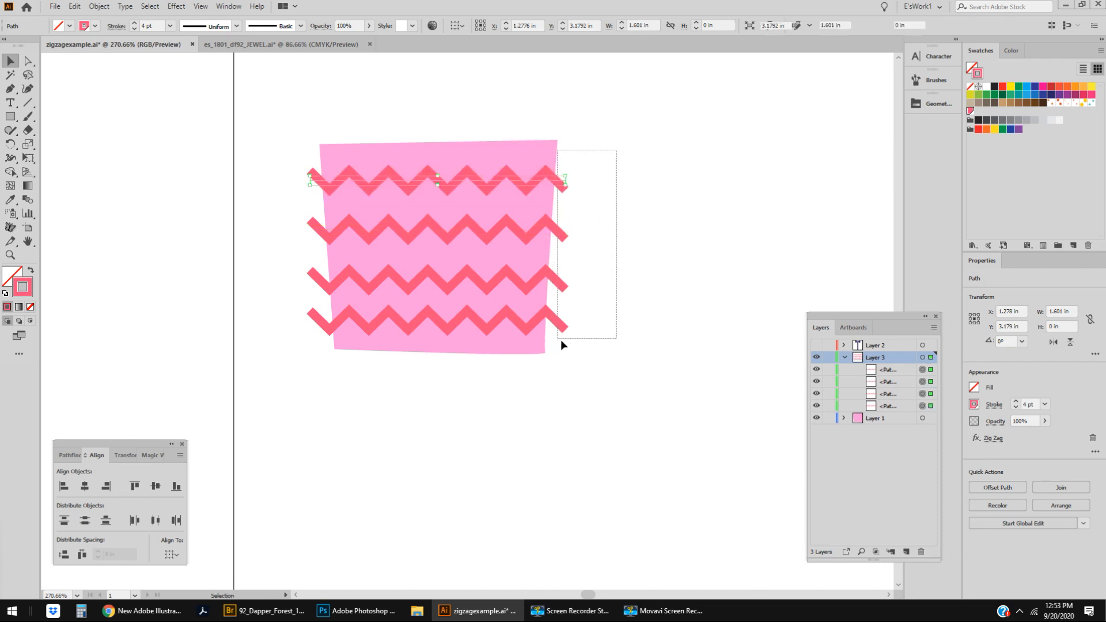
{"action": "left_click", "coordinate": [84, 520]}
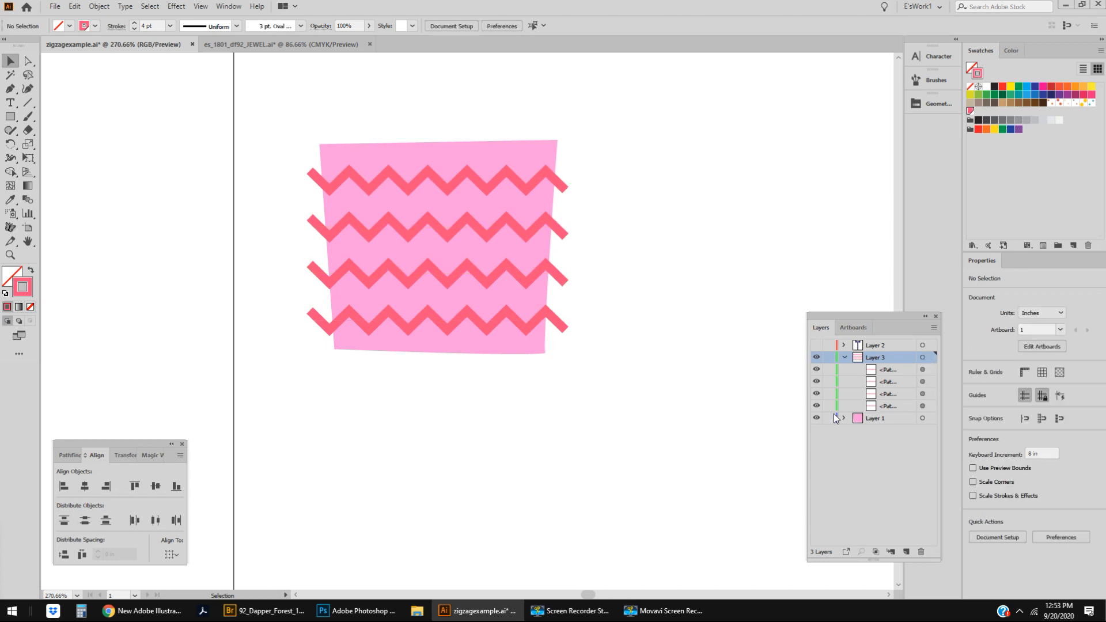
{"action": "left_click", "coordinate": [843, 357]}
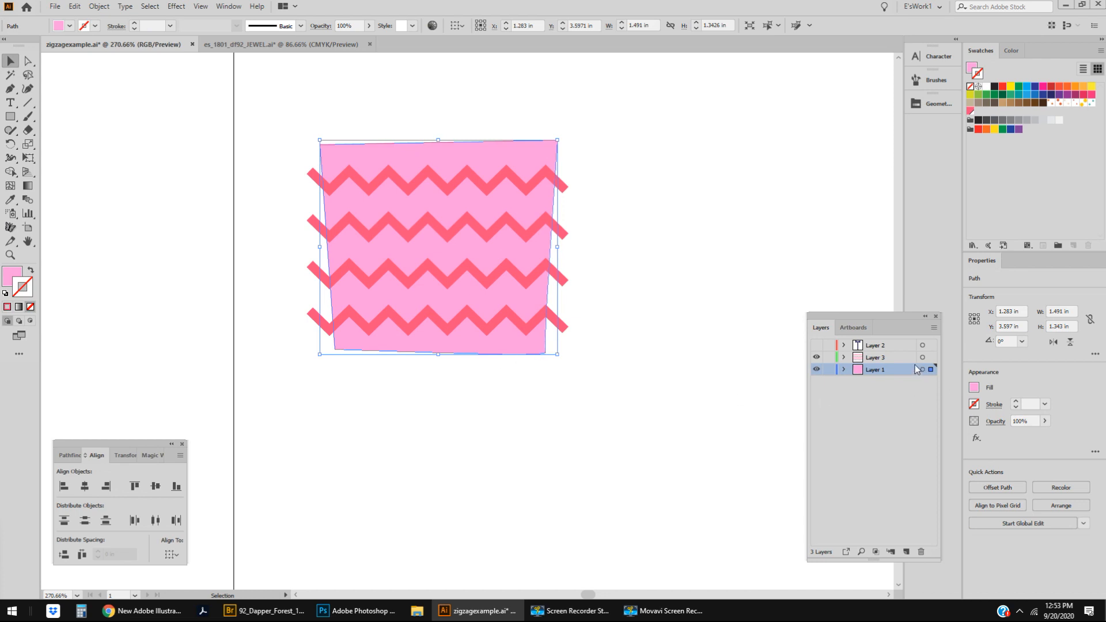
{"action": "mouse_move", "coordinate": [930, 370]}
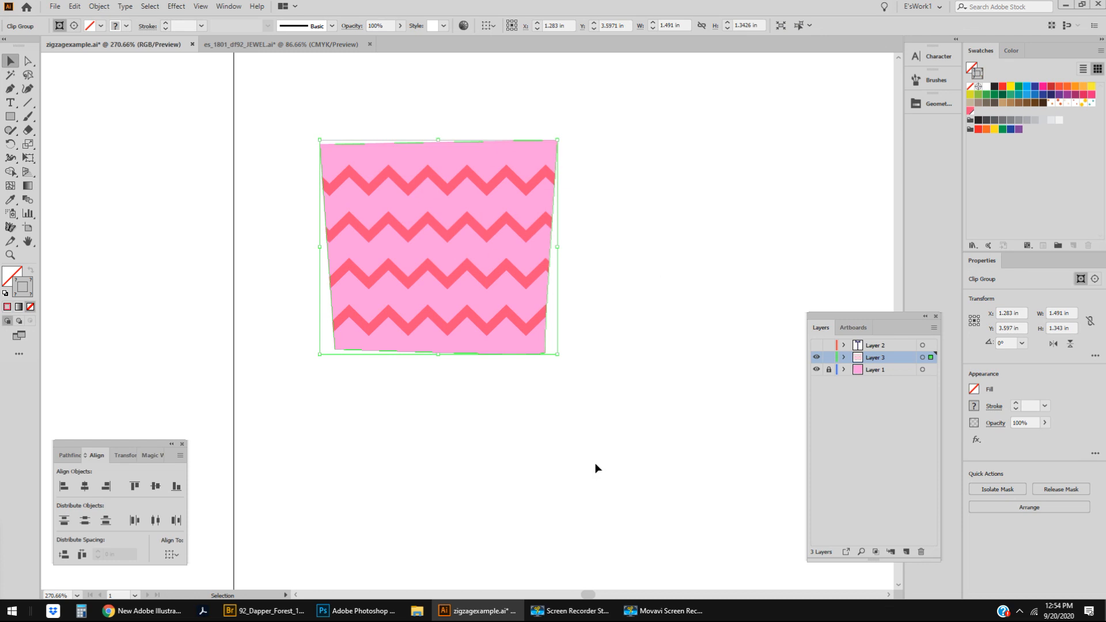
{"action": "left_click", "coordinate": [816, 345]}
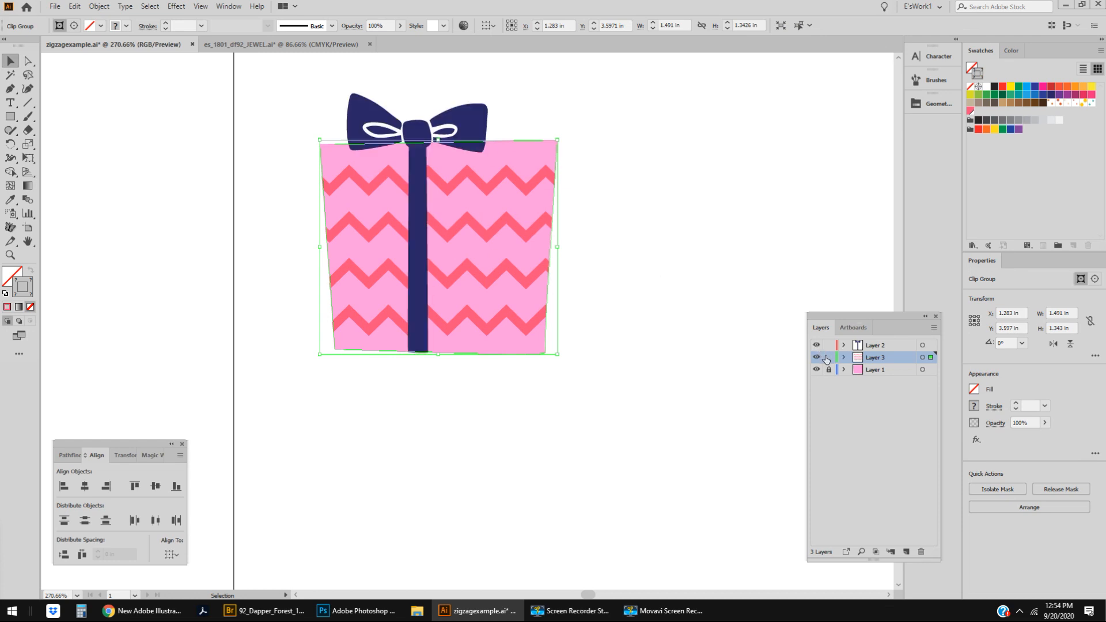
{"action": "mouse_move", "coordinate": [827, 361]}
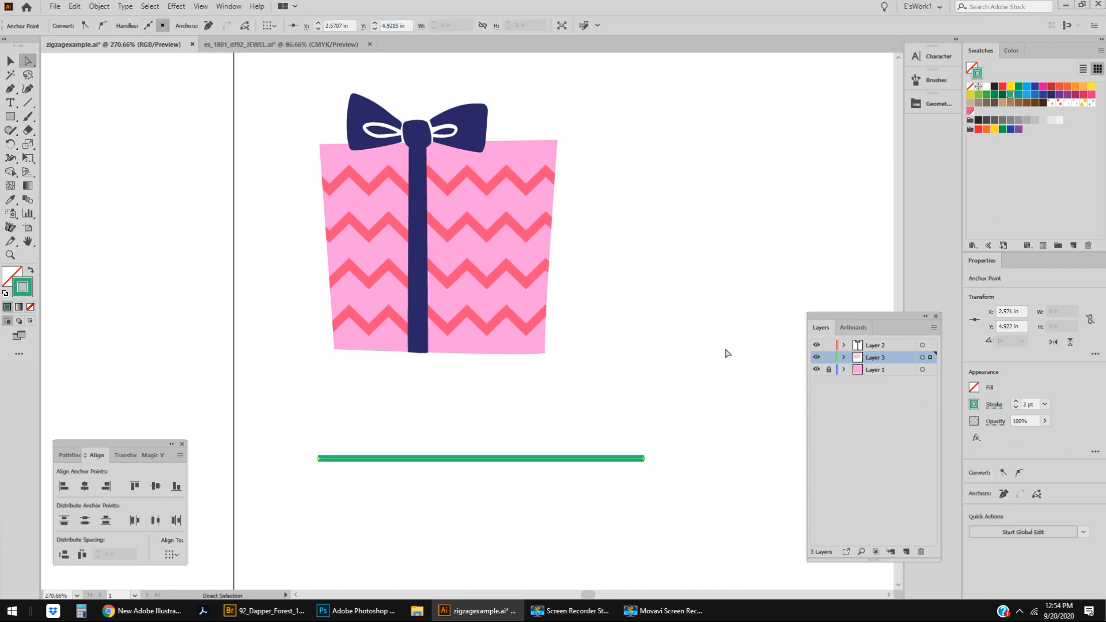
- Give the green line a Zig Zag effect with 10 ridges per segment and 0.04 in size
{"action": "left_click", "coordinate": [176, 6]}
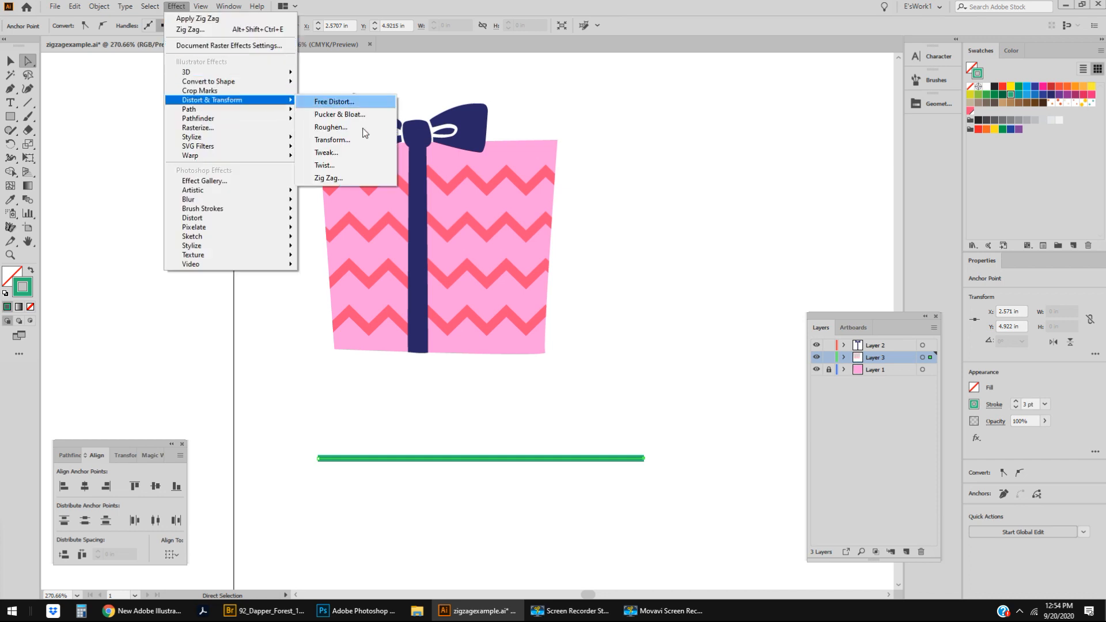
{"action": "left_click", "coordinate": [328, 178]}
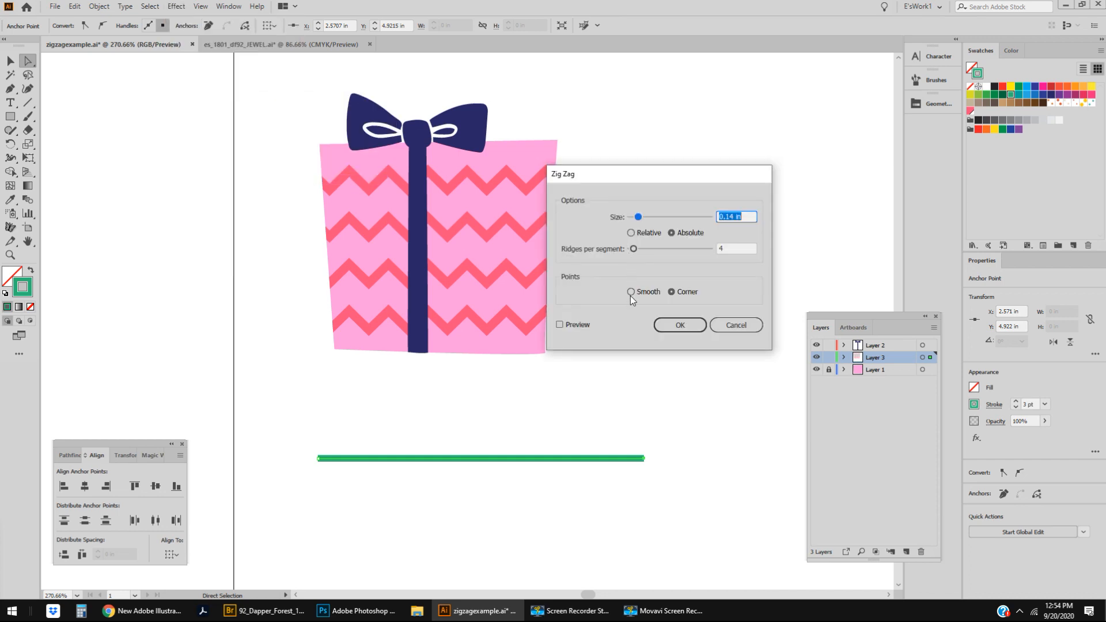
{"action": "left_click", "coordinate": [560, 324]}
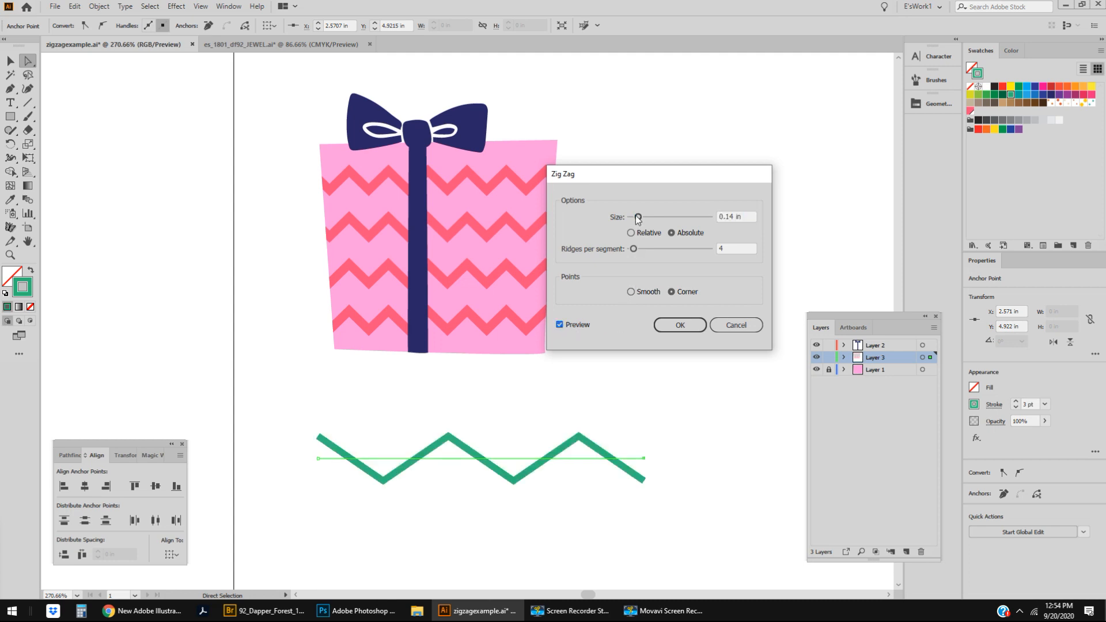
{"action": "left_click_drag", "start_coordinate": [634, 249], "coordinate": [638, 248]}
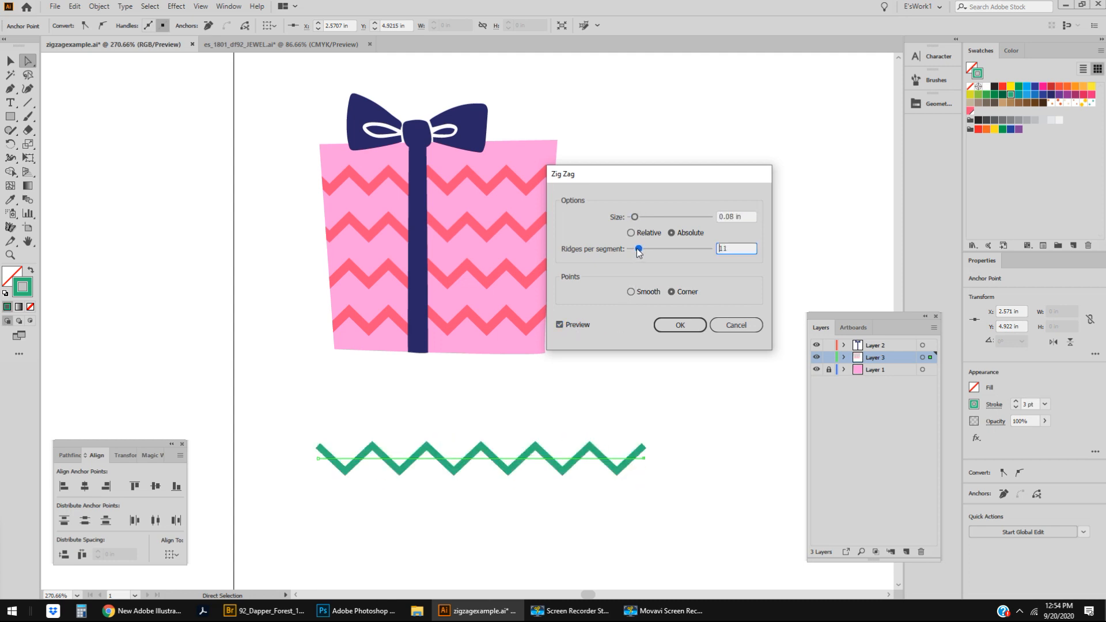
{"action": "left_click", "coordinate": [632, 291]}
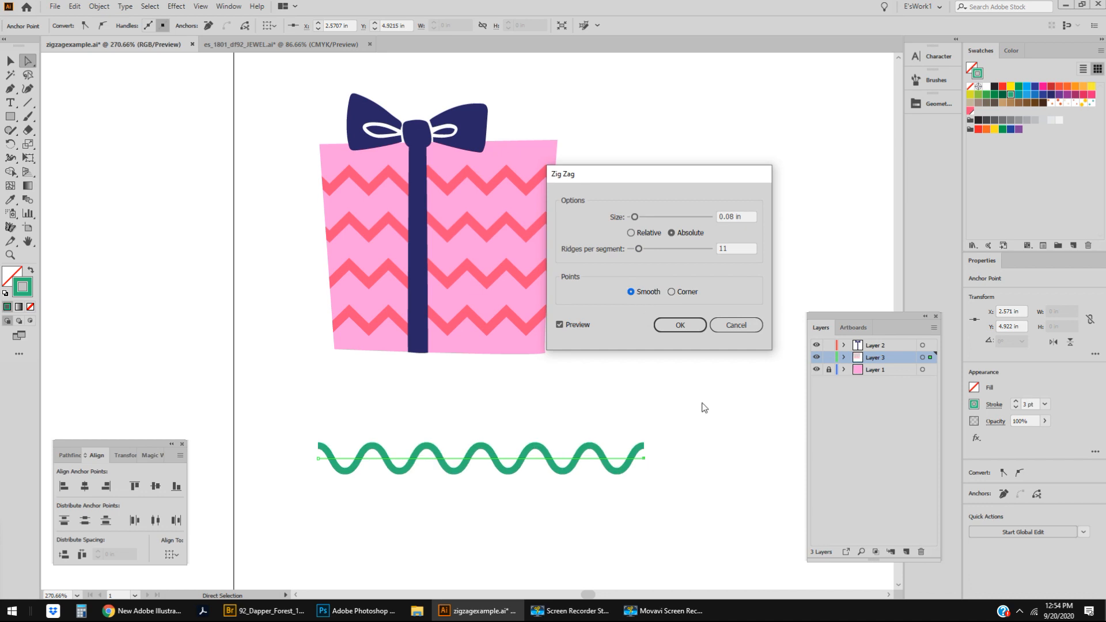
{"action": "left_click_drag", "start_coordinate": [638, 249], "coordinate": [641, 249]}
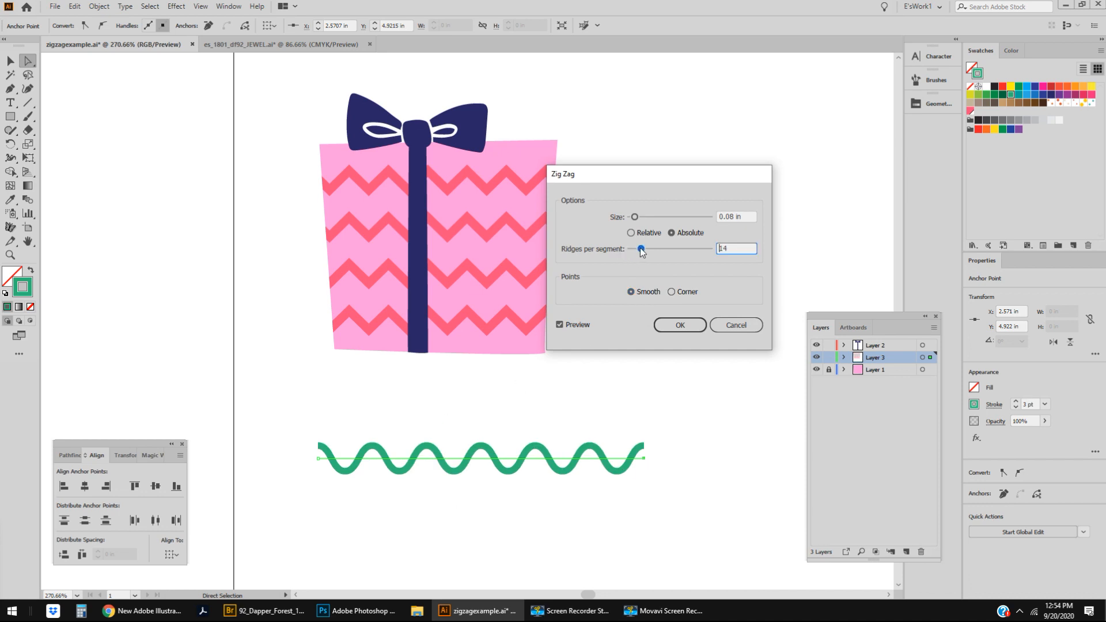
{"action": "left_click_drag", "start_coordinate": [620, 216], "coordinate": [639, 216]}
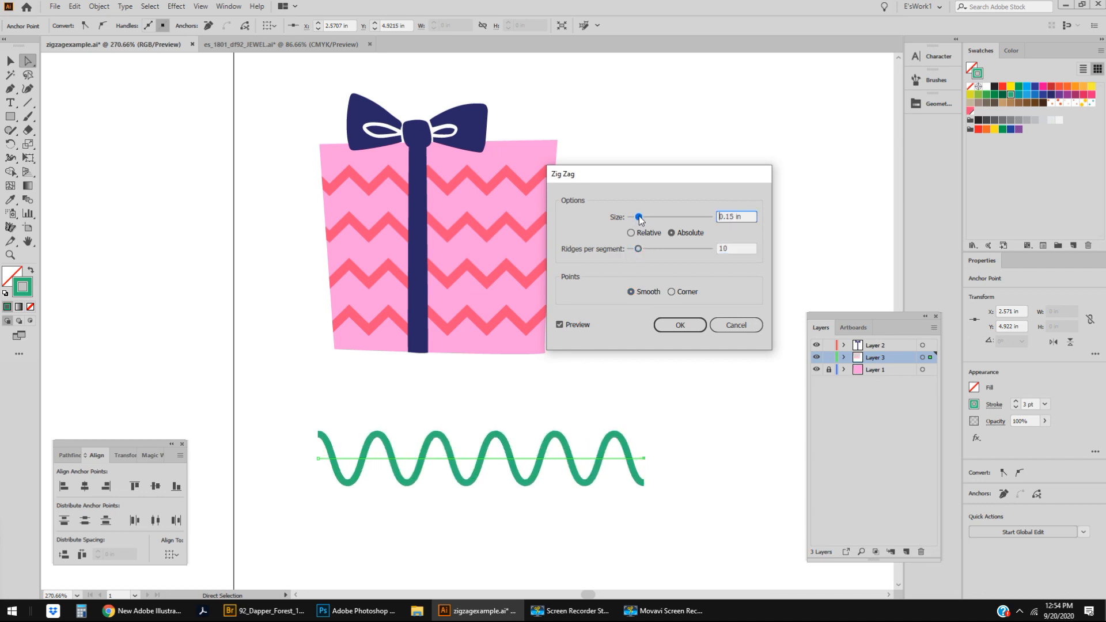
{"action": "left_click_drag", "start_coordinate": [639, 217], "coordinate": [630, 217]}
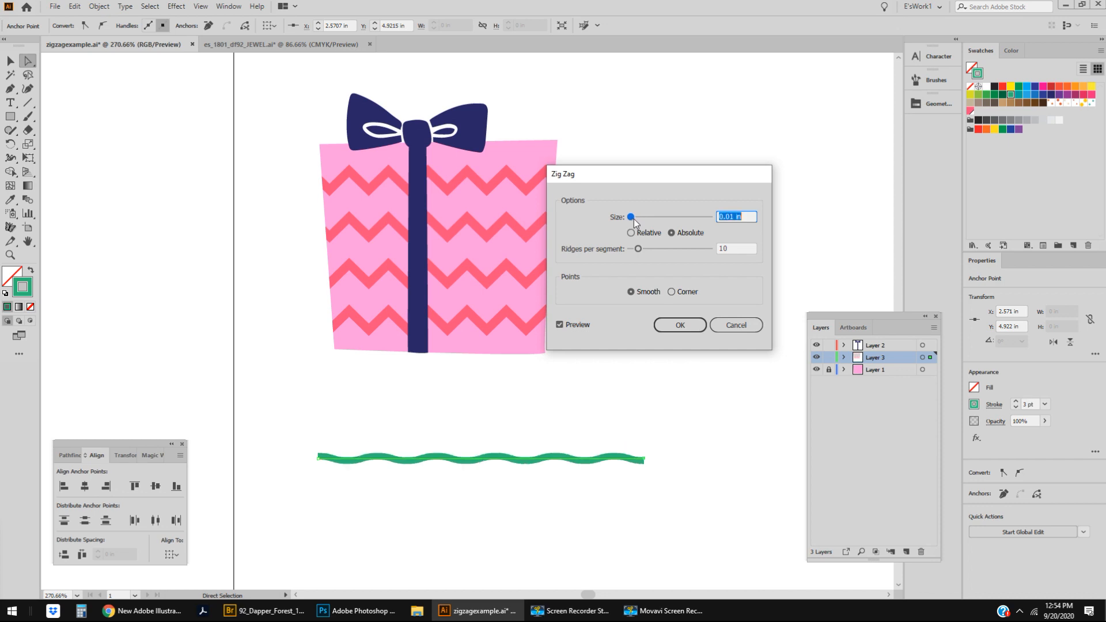
{"action": "left_click_drag", "start_coordinate": [631, 217], "coordinate": [657, 217]}
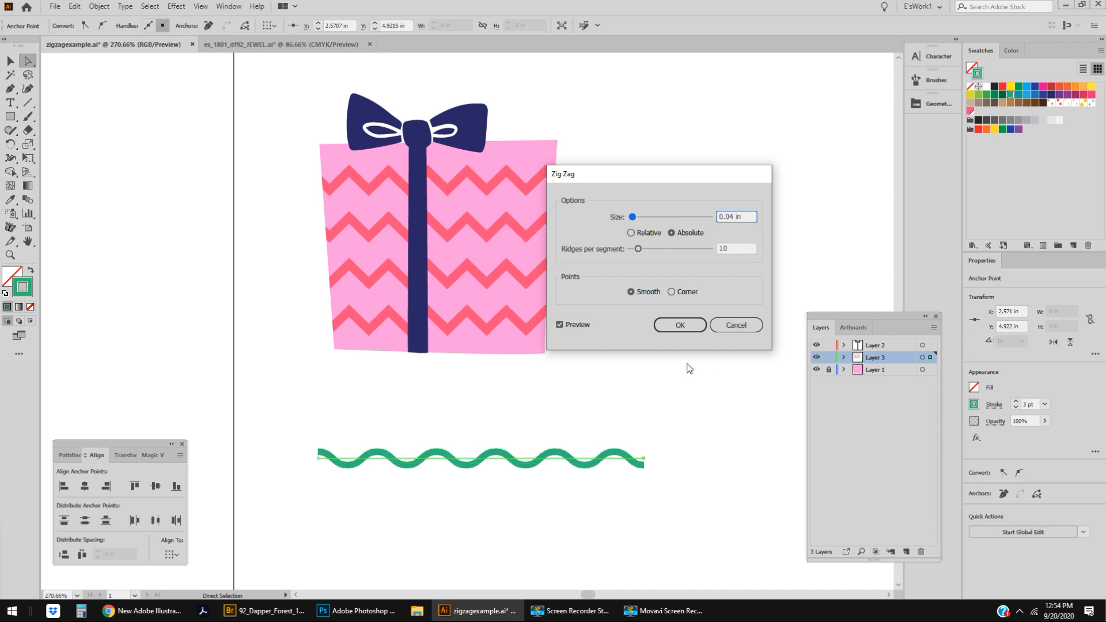
{"action": "mouse_move", "coordinate": [689, 366]}
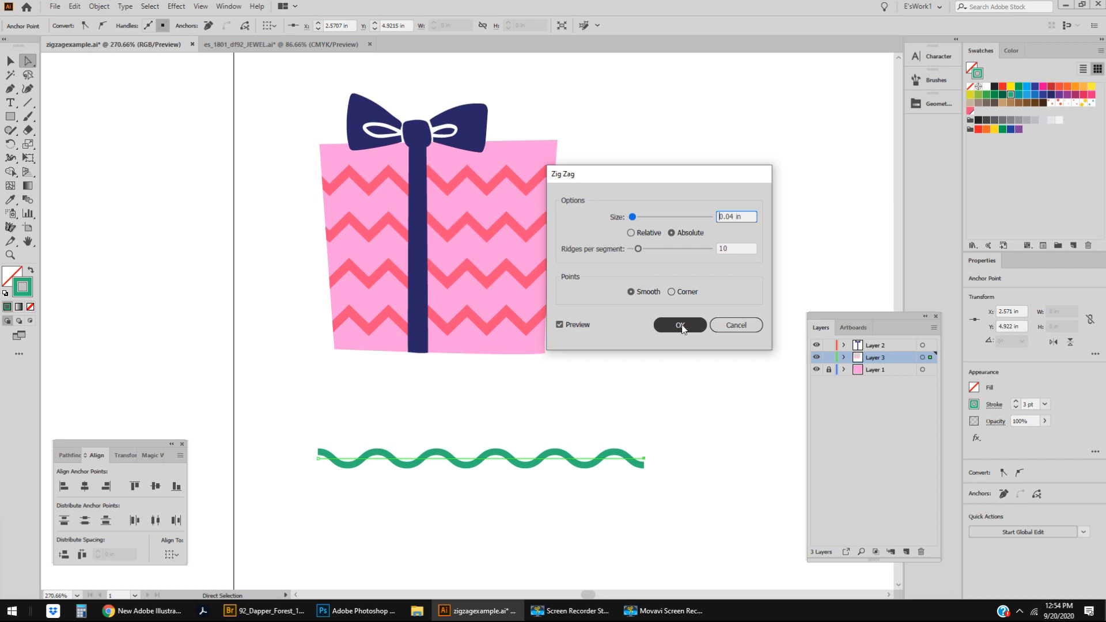
{"action": "left_click", "coordinate": [679, 324]}
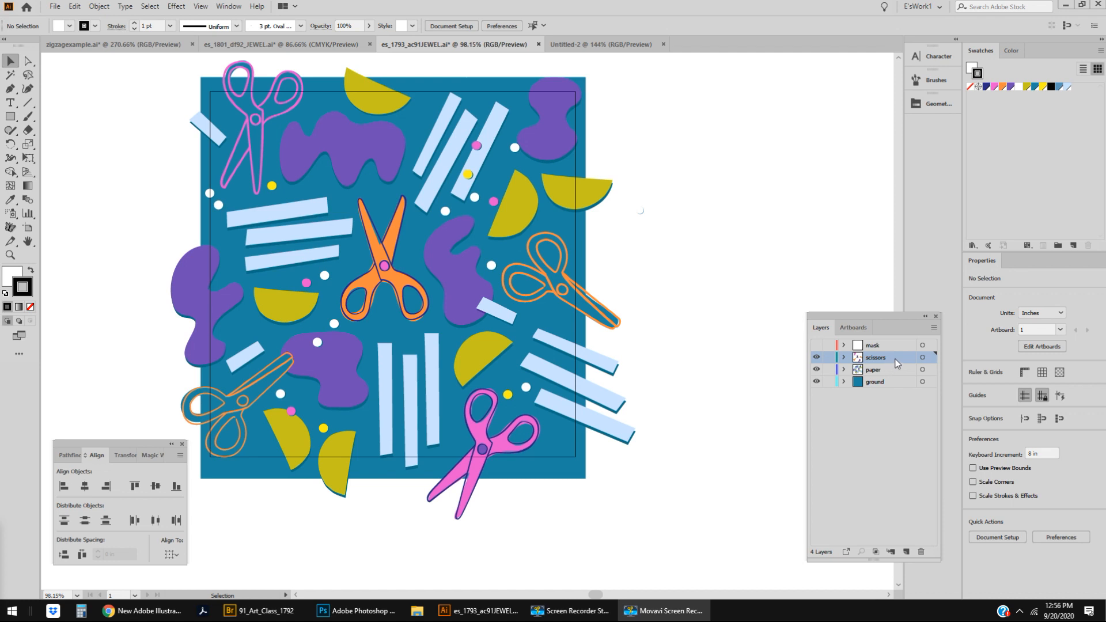
{"action": "mouse_move", "coordinate": [811, 367]}
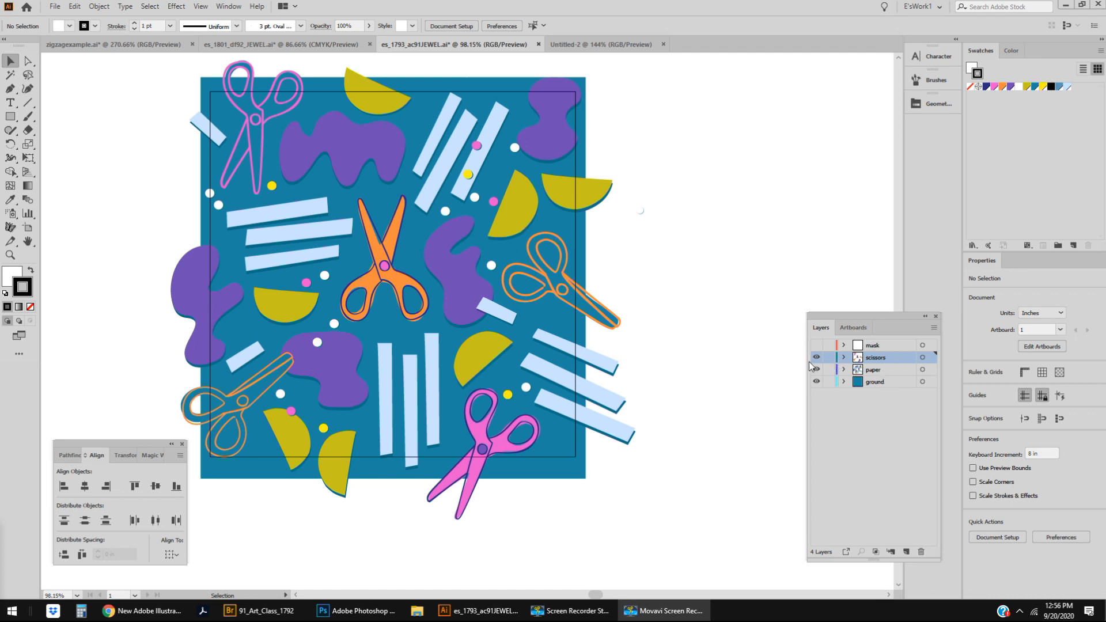
{"action": "mouse_move", "coordinate": [816, 372]}
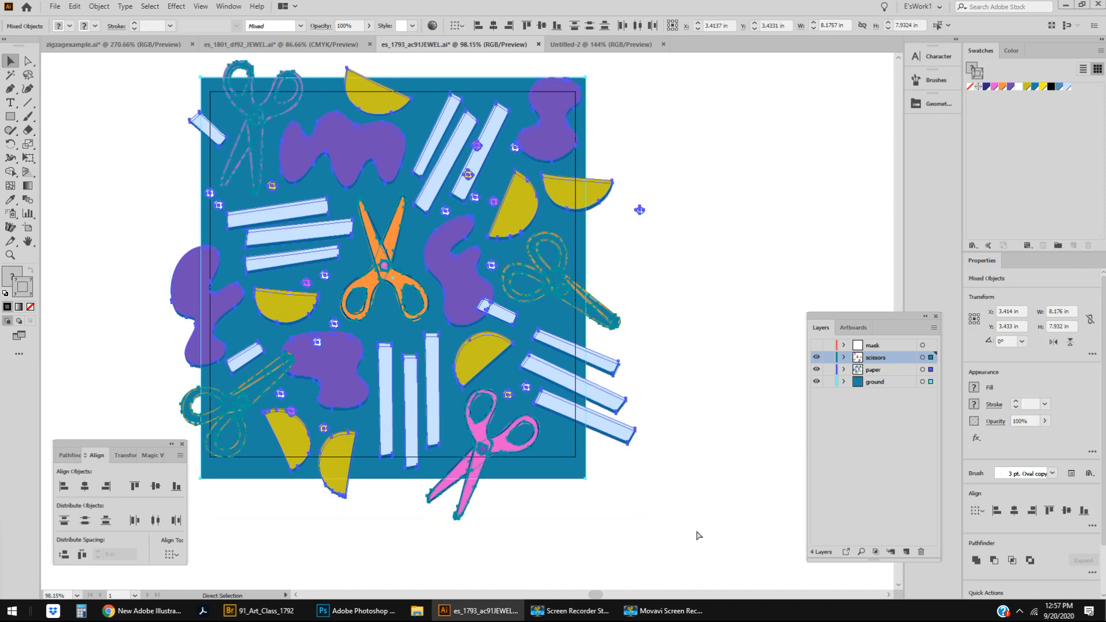
- Switch to the Untitled-2 document
{"action": "left_click", "coordinate": [600, 44]}
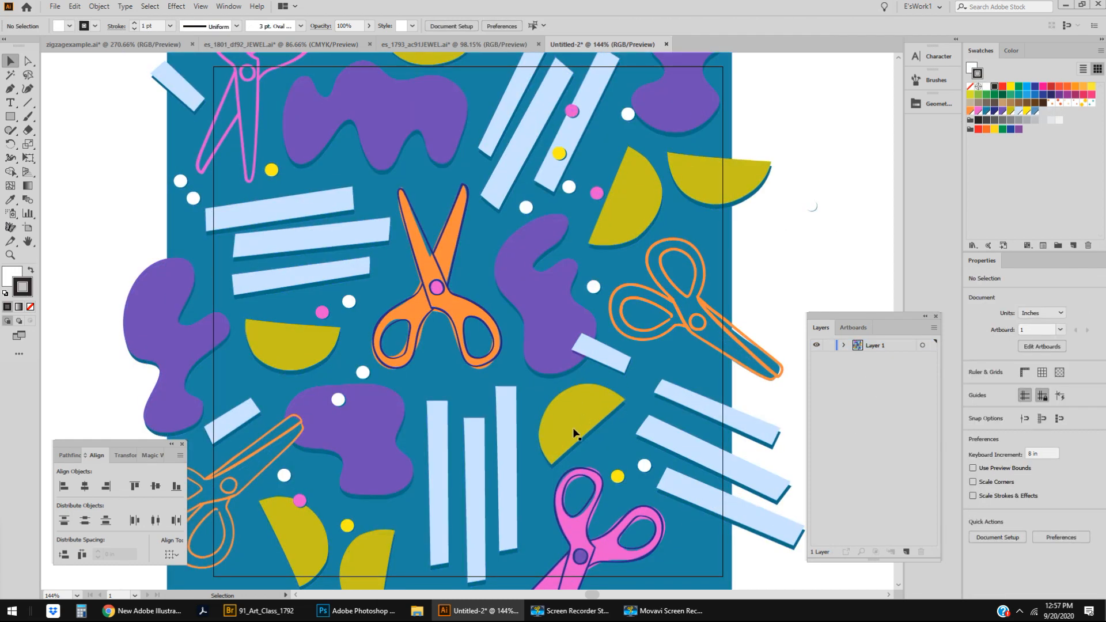
{"action": "mouse_move", "coordinate": [399, 217]}
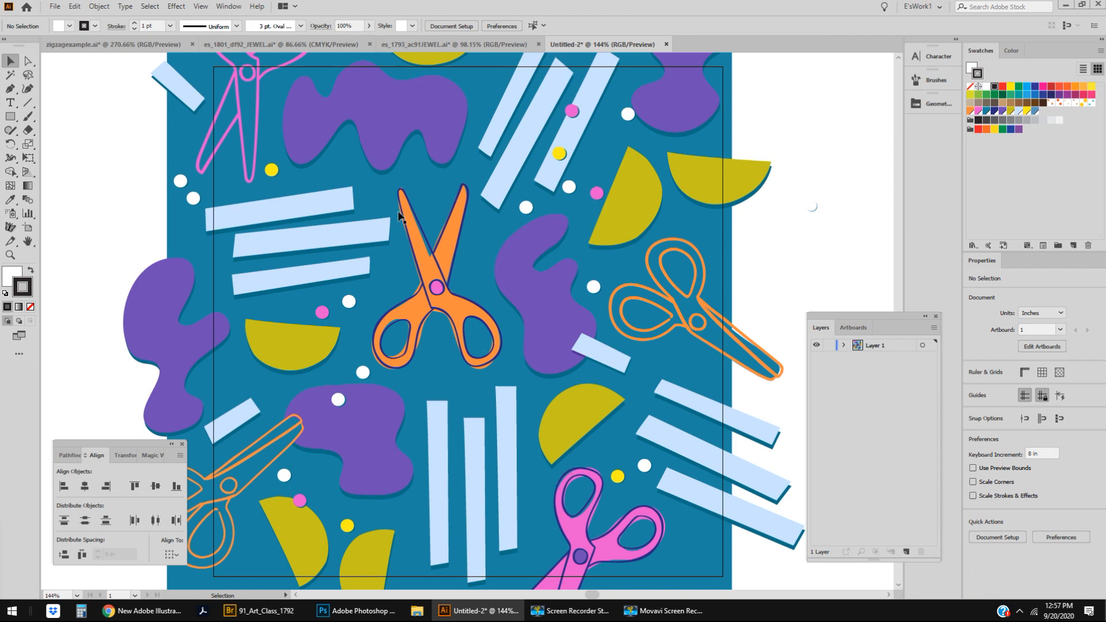
{"action": "mouse_move", "coordinate": [640, 150]}
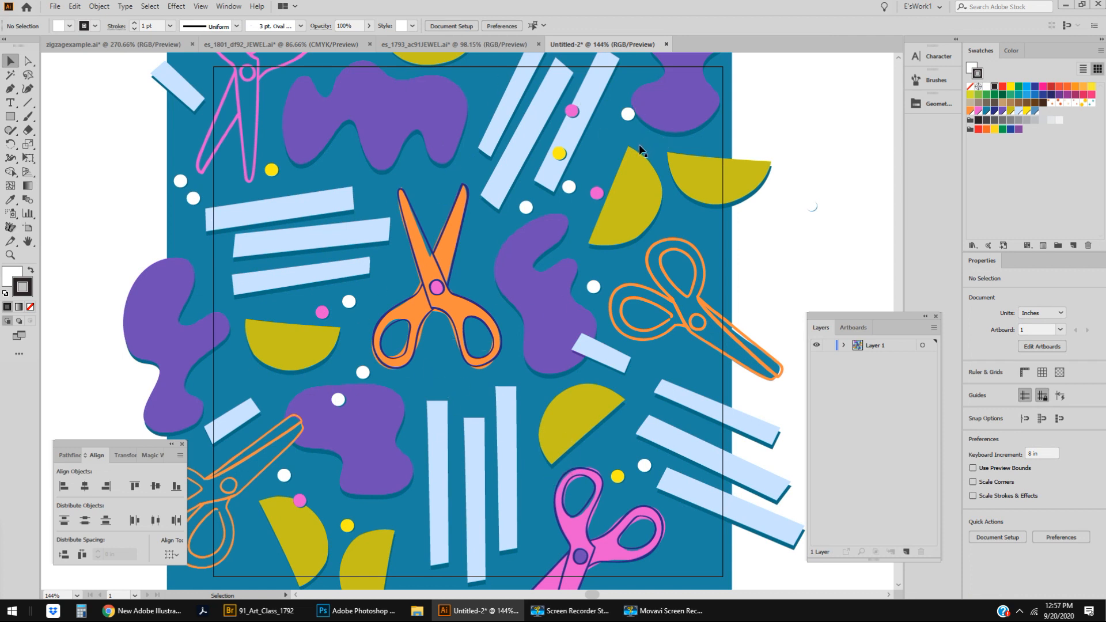
{"action": "mouse_move", "coordinate": [669, 294]}
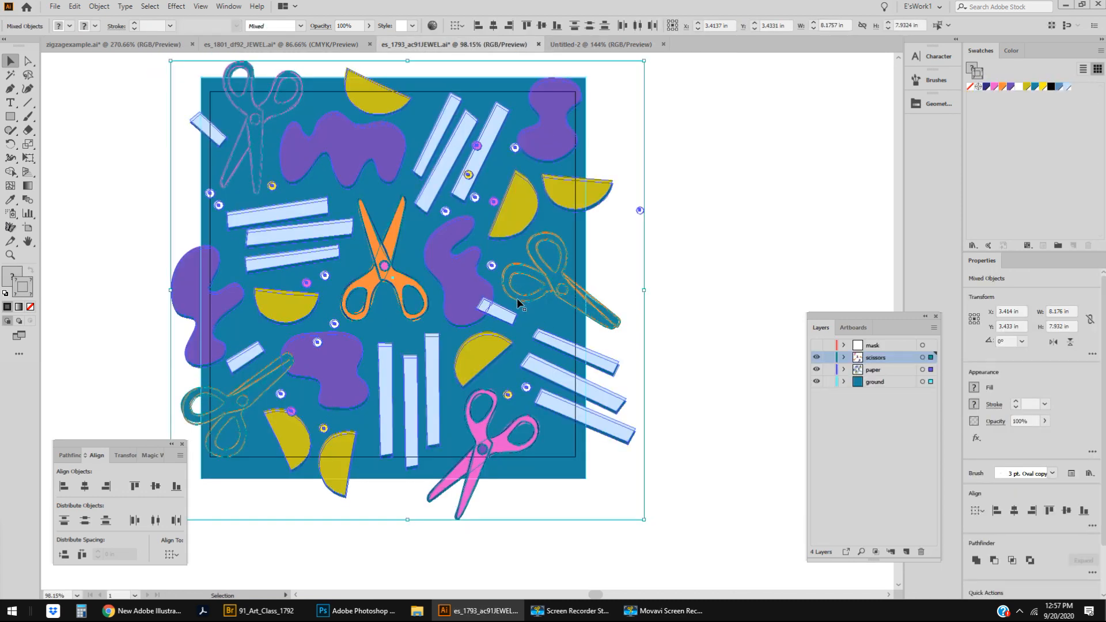
{"action": "mouse_move", "coordinate": [672, 183]}
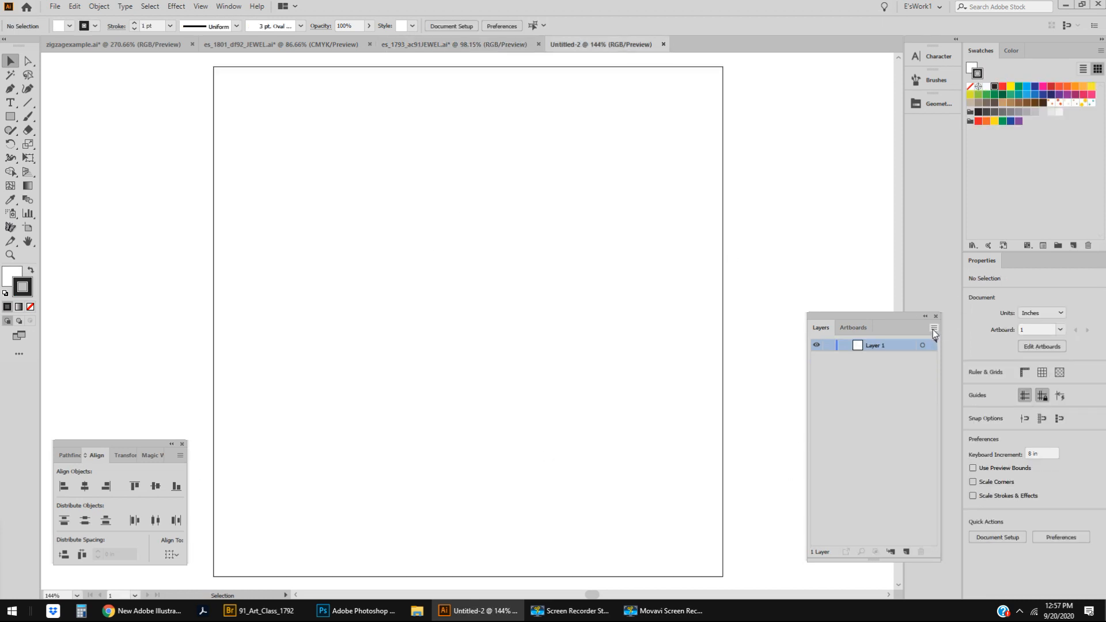
- Open the Layers panel menu in Untitled-2
{"action": "left_click", "coordinate": [933, 332]}
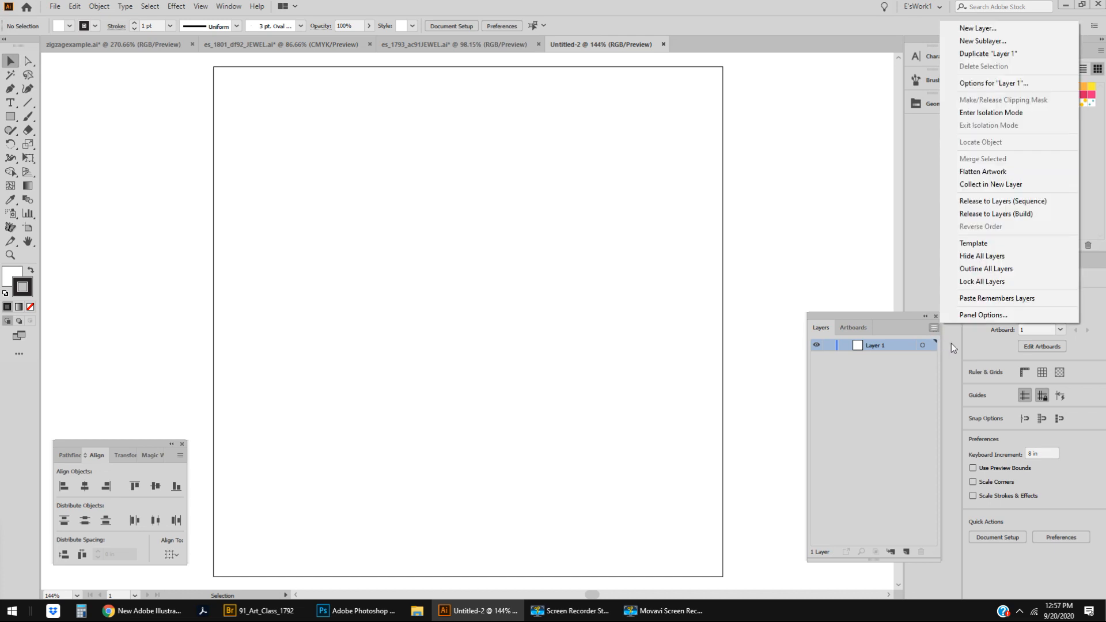
{"action": "mouse_move", "coordinate": [997, 298]}
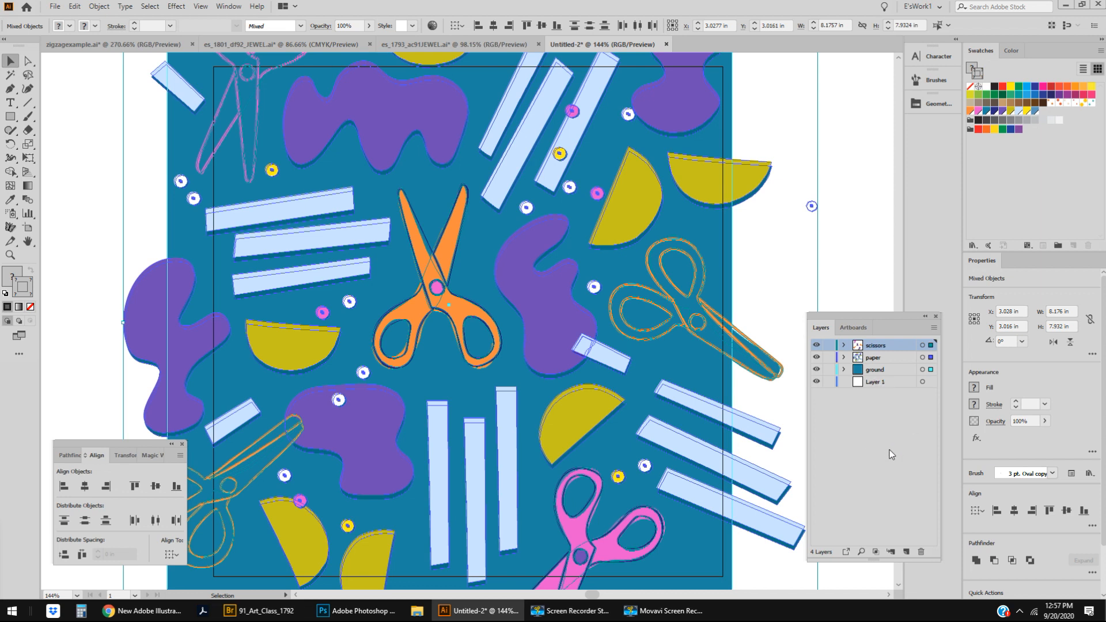
{"action": "mouse_move", "coordinate": [890, 455]}
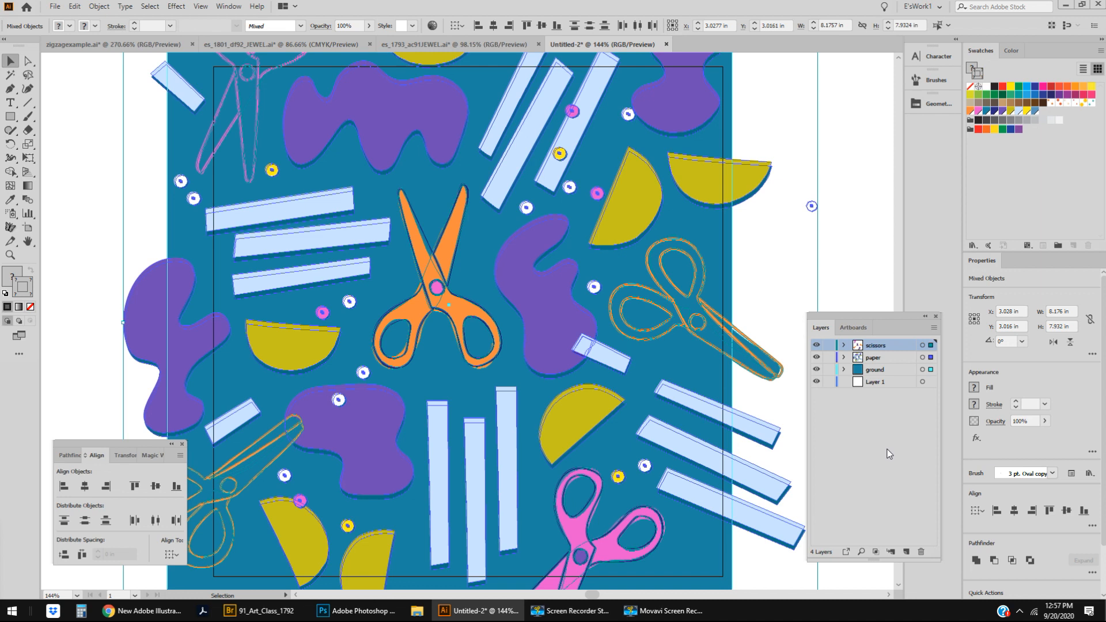
{"action": "mouse_move", "coordinate": [865, 415]}
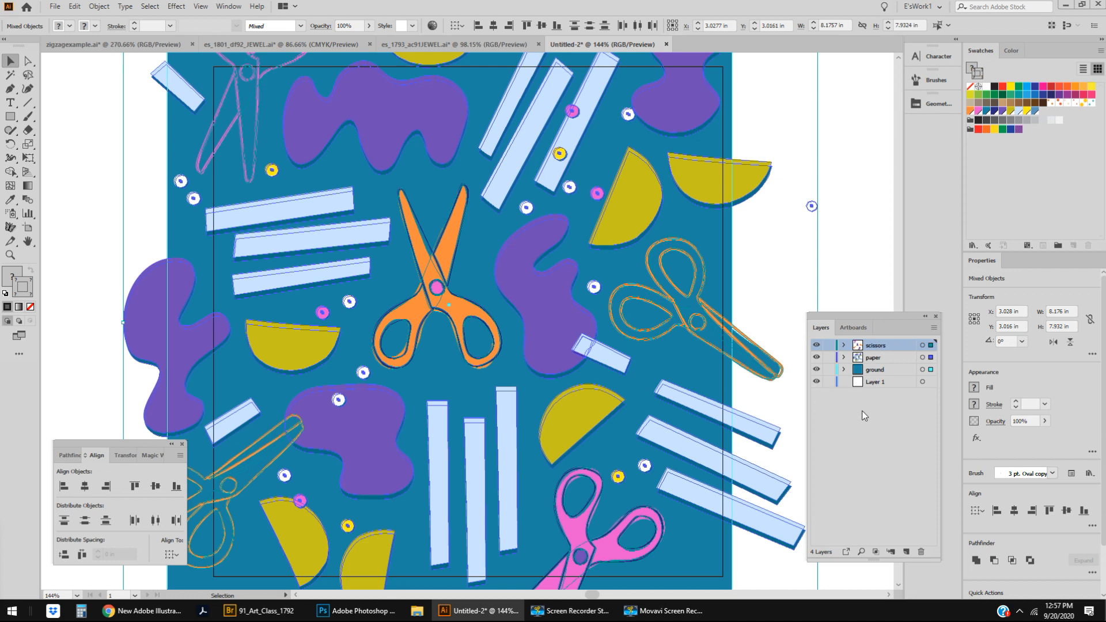
{"action": "mouse_move", "coordinate": [849, 420]}
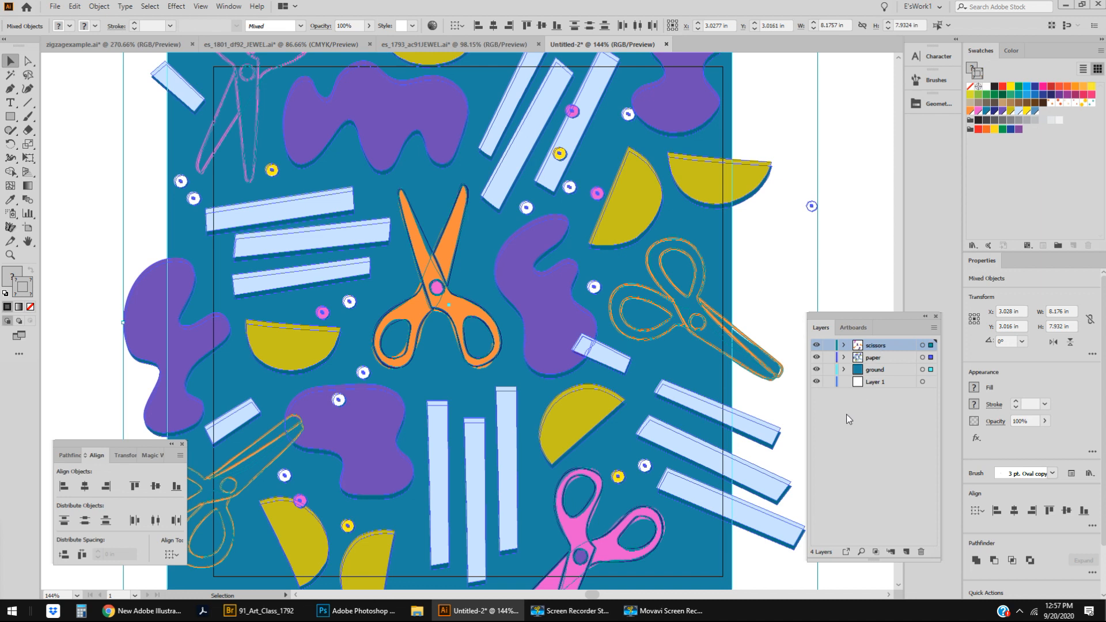
{"action": "mouse_move", "coordinate": [850, 418]}
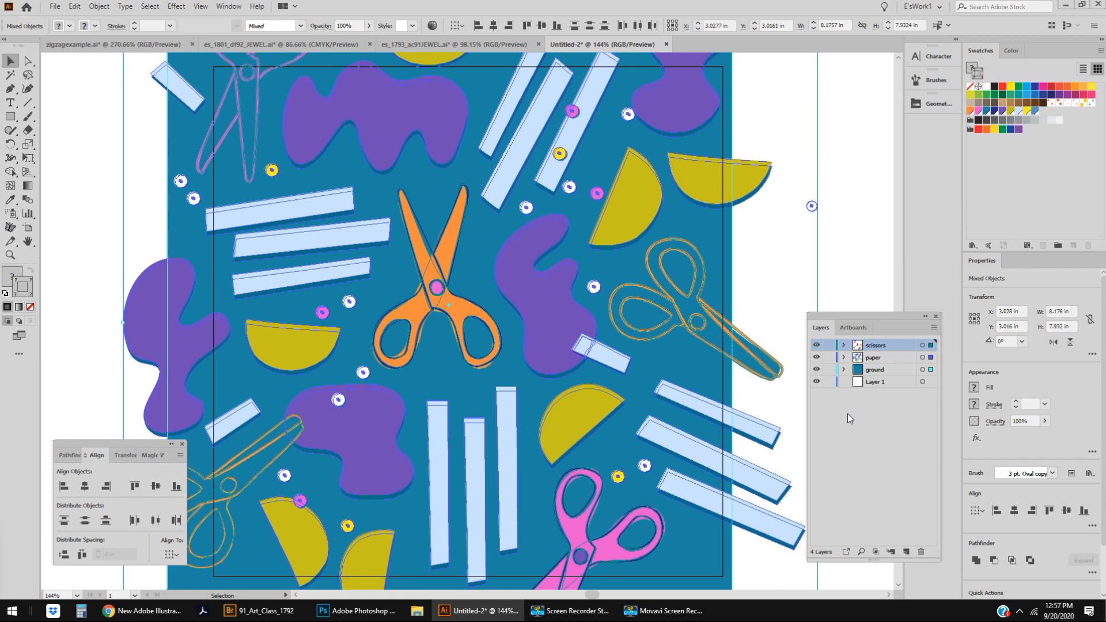
{"action": "mouse_move", "coordinate": [852, 418]}
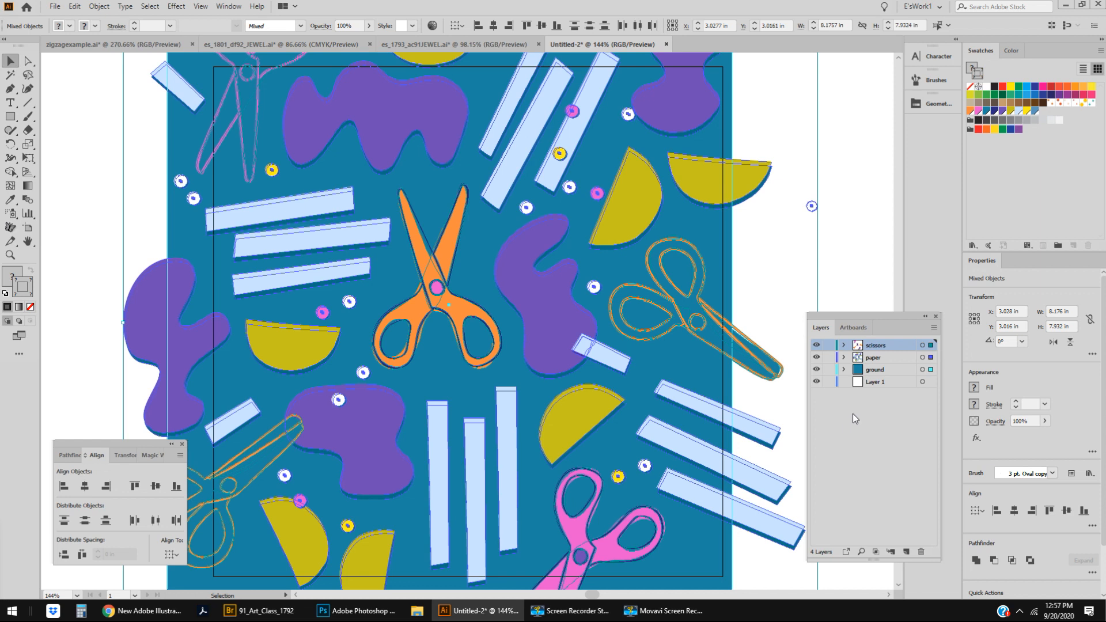
{"action": "mouse_move", "coordinate": [855, 421]}
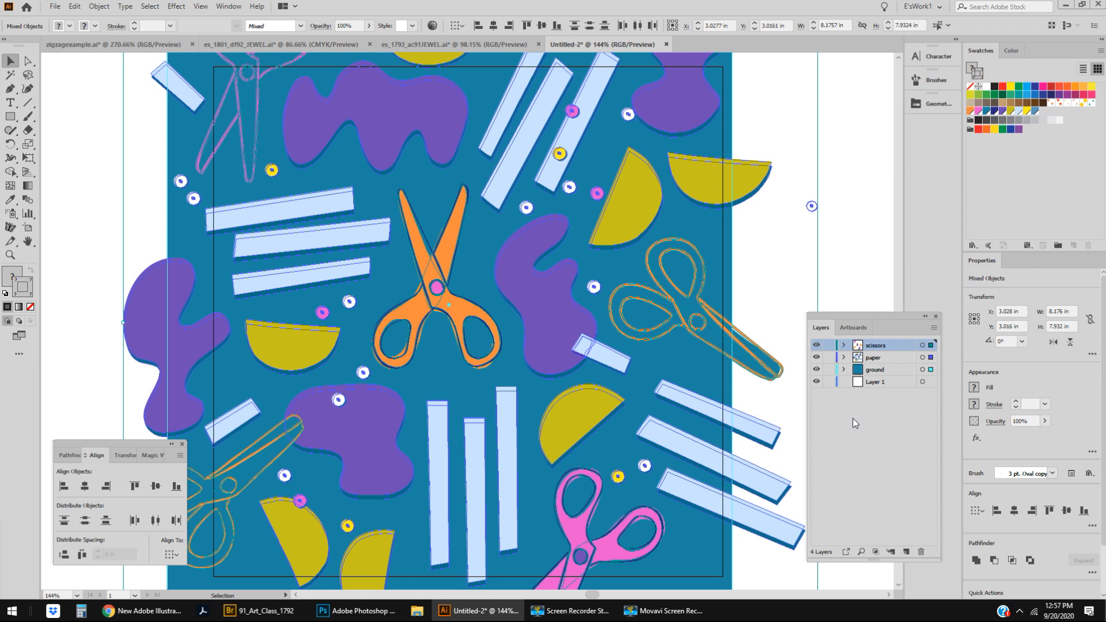
{"action": "mouse_move", "coordinate": [857, 421]}
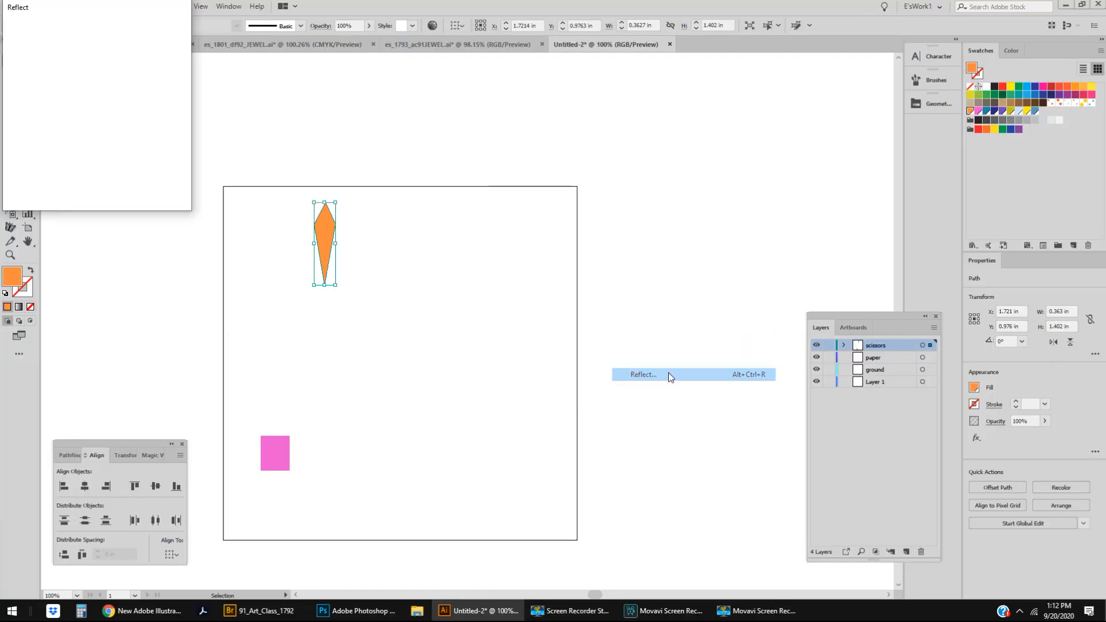
- Make a rotated copy of the orange diamond at 360/8 degrees
{"action": "left_click", "coordinate": [641, 375]}
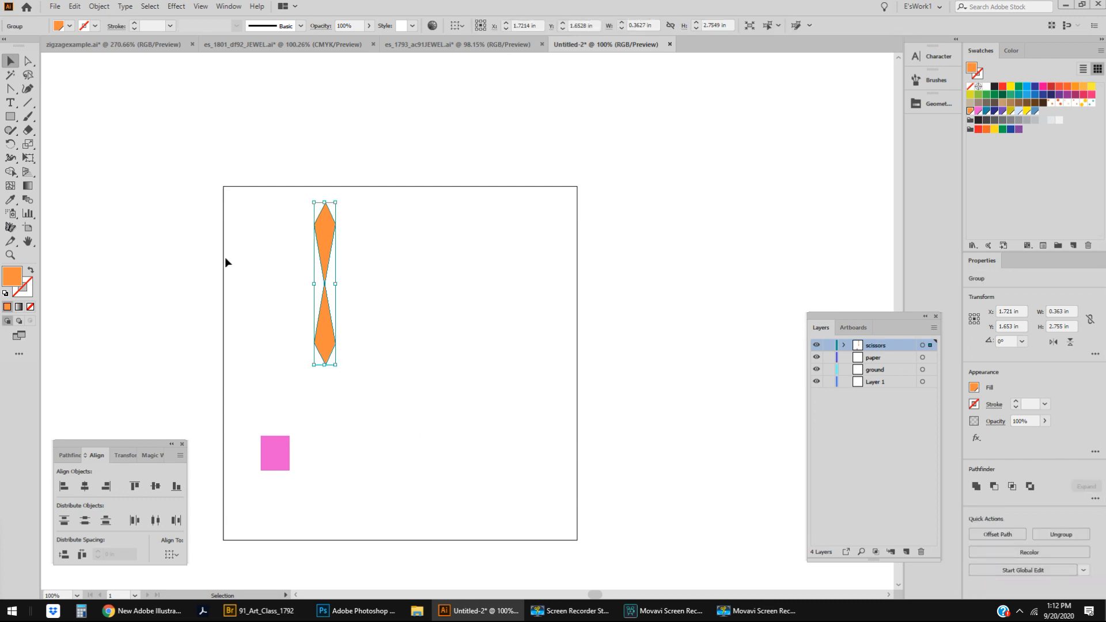
{"action": "mouse_move", "coordinate": [196, 53]}
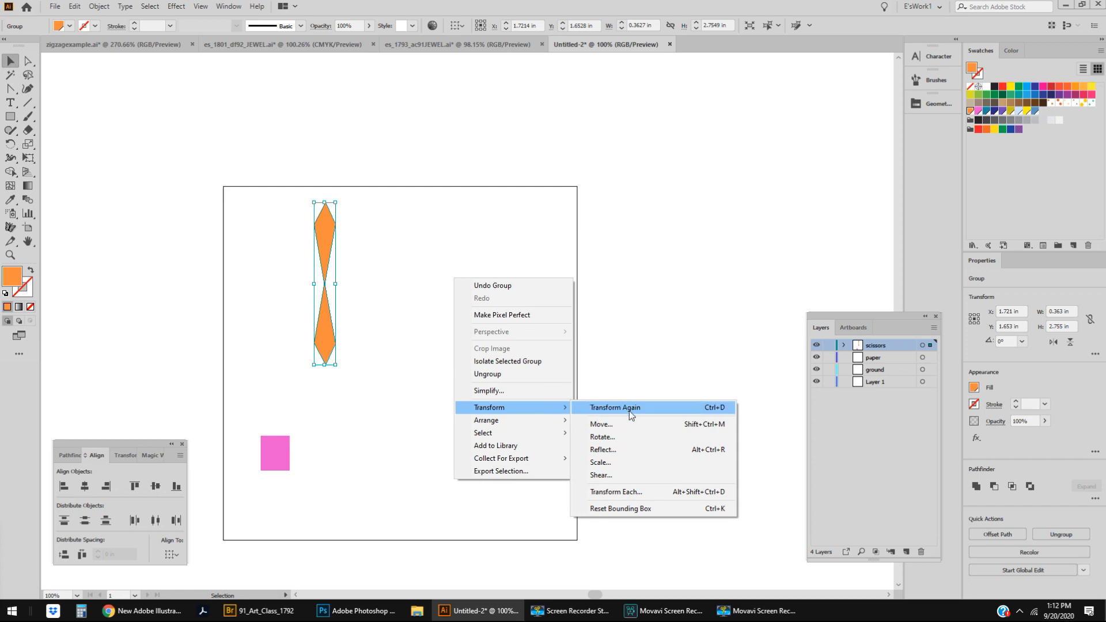
{"action": "left_click", "coordinate": [601, 437]}
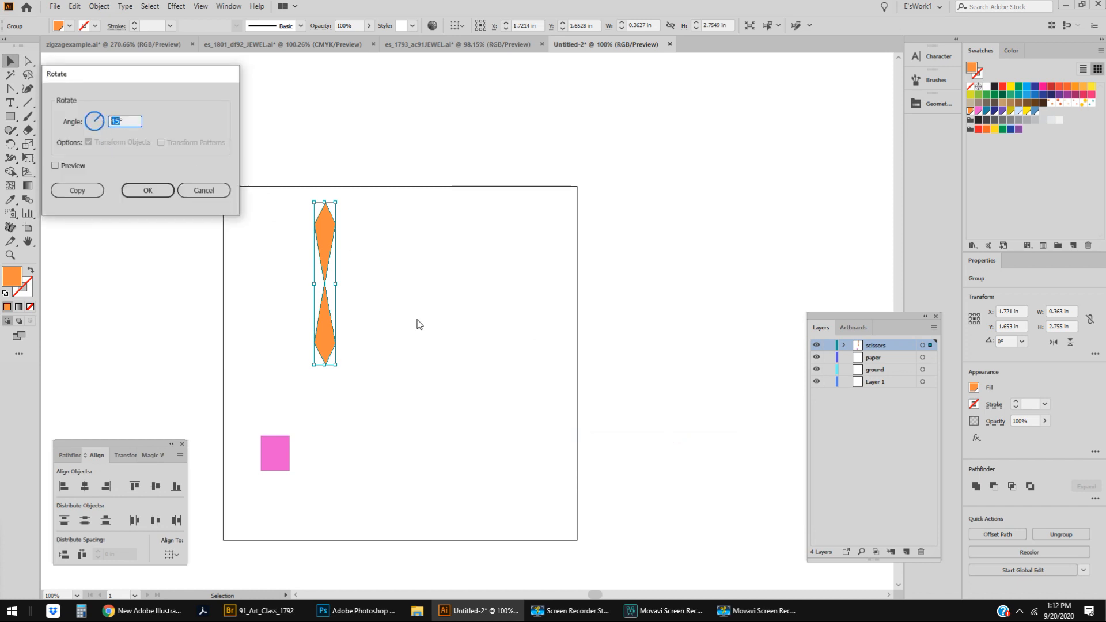
{"action": "mouse_move", "coordinate": [529, 364]}
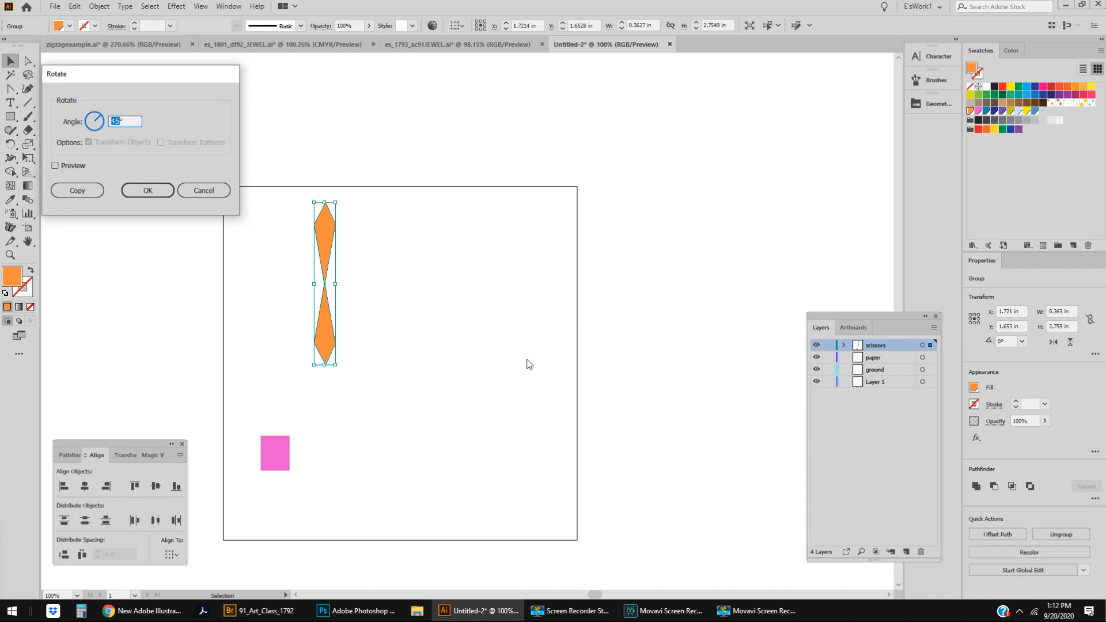
{"action": "mouse_move", "coordinate": [472, 395]}
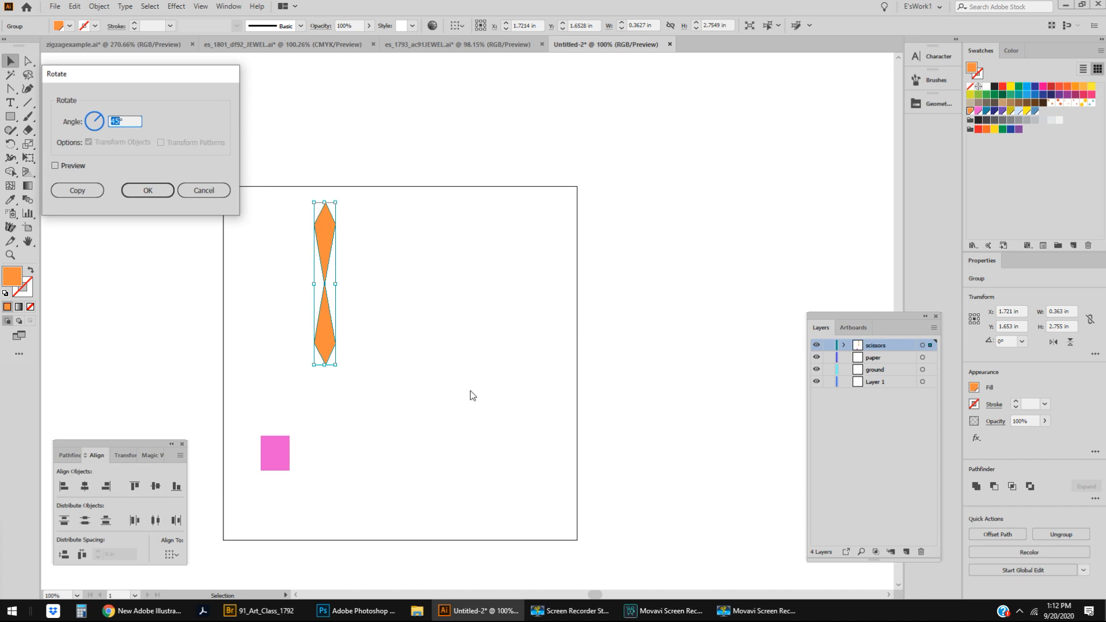
{"action": "mouse_move", "coordinate": [327, 345]}
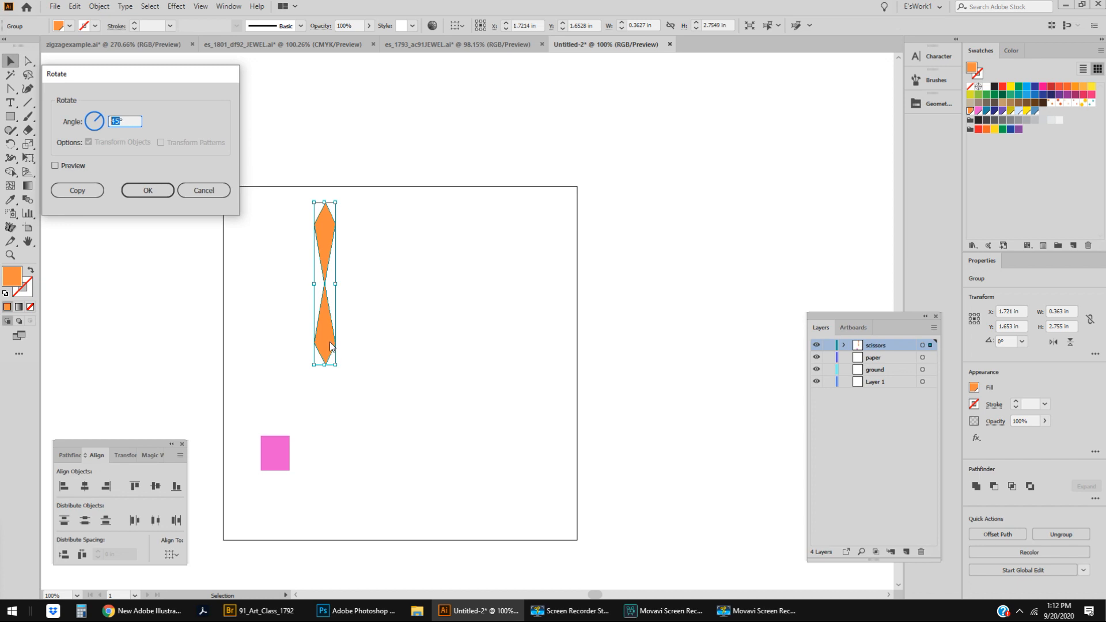
{"action": "type", "text": "360/8°"}
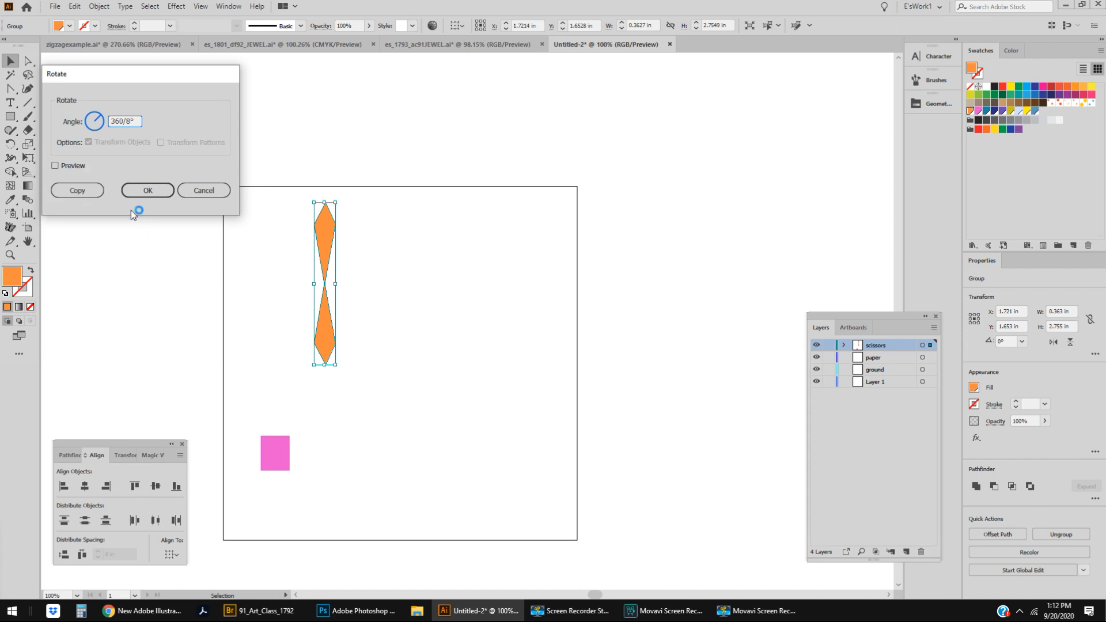
{"action": "left_click", "coordinate": [147, 191]}
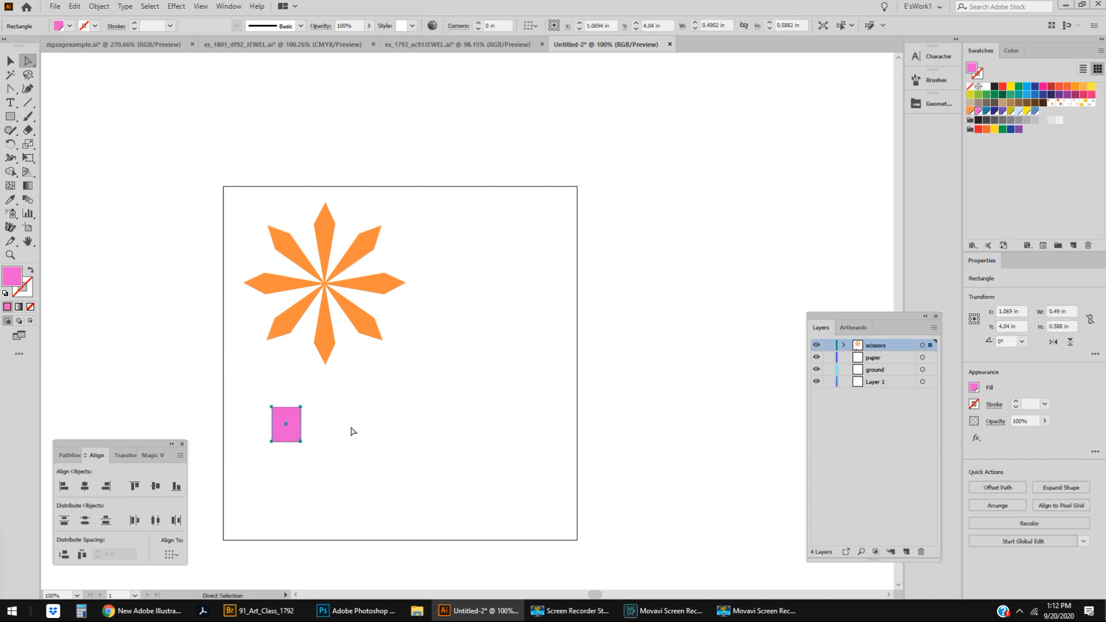
- Move-copy the pink square to start a checker row
{"action": "right_click", "coordinate": [353, 430]}
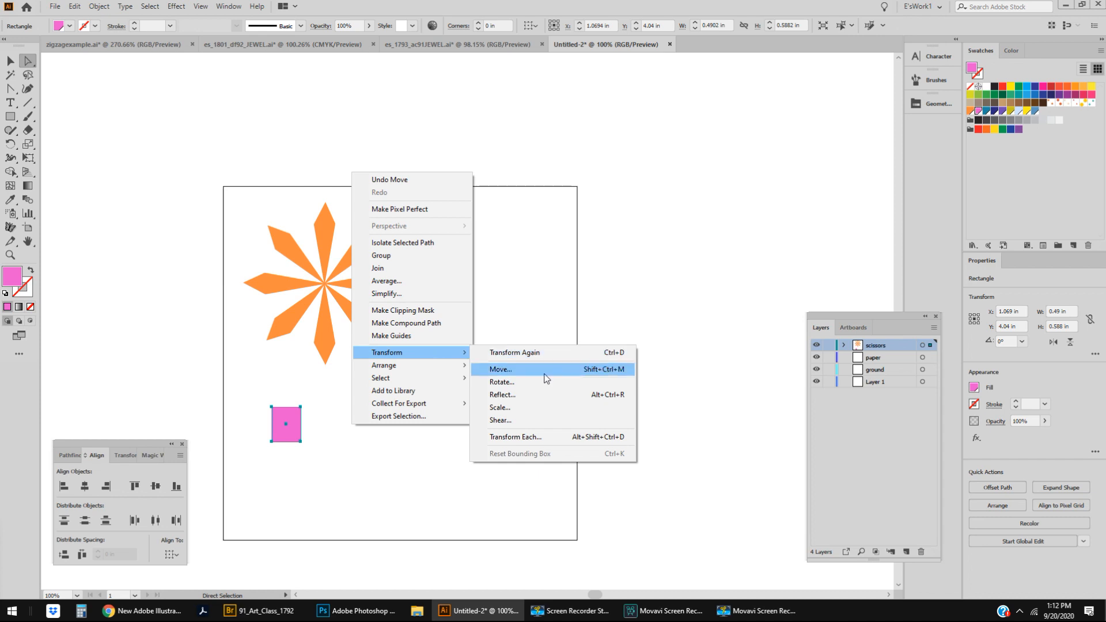
{"action": "left_click", "coordinate": [500, 369]}
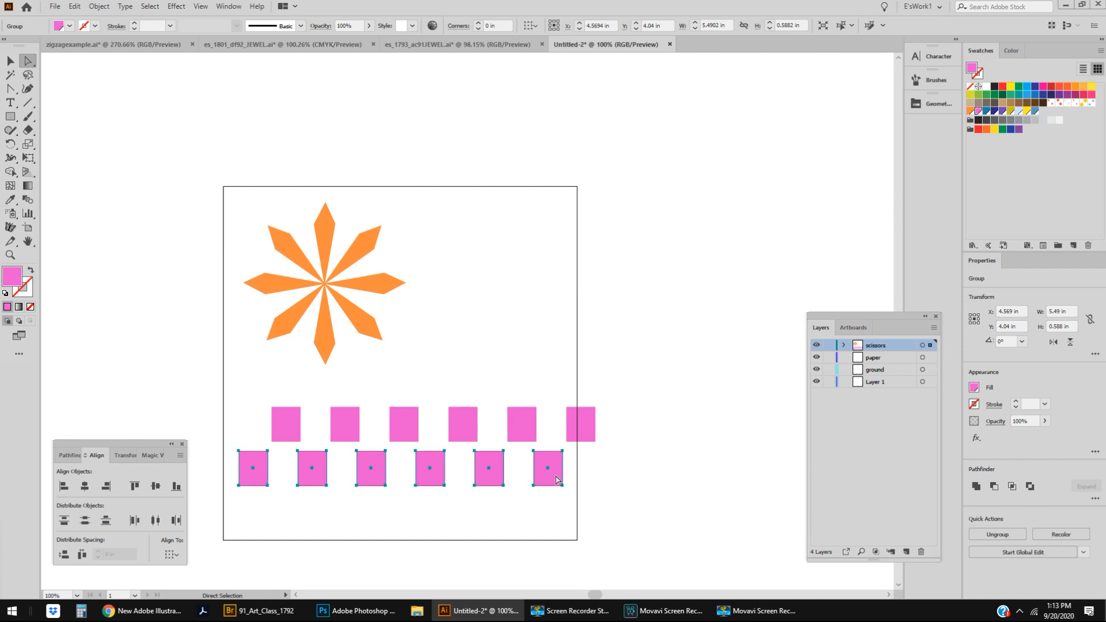
{"action": "left_click", "coordinate": [372, 436]}
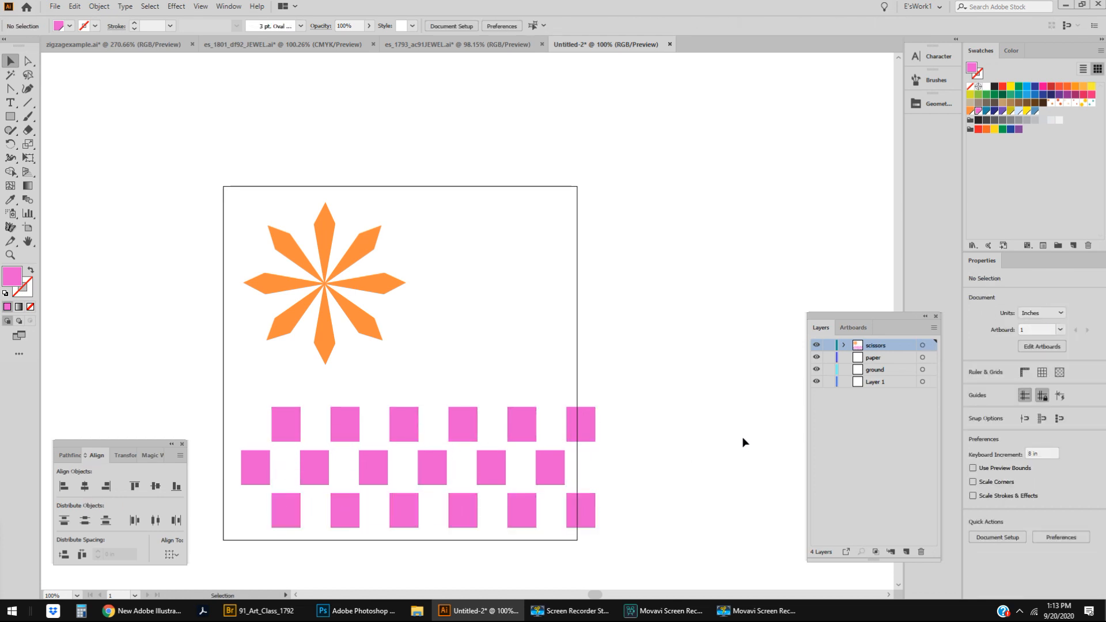
{"action": "mouse_move", "coordinate": [720, 443]}
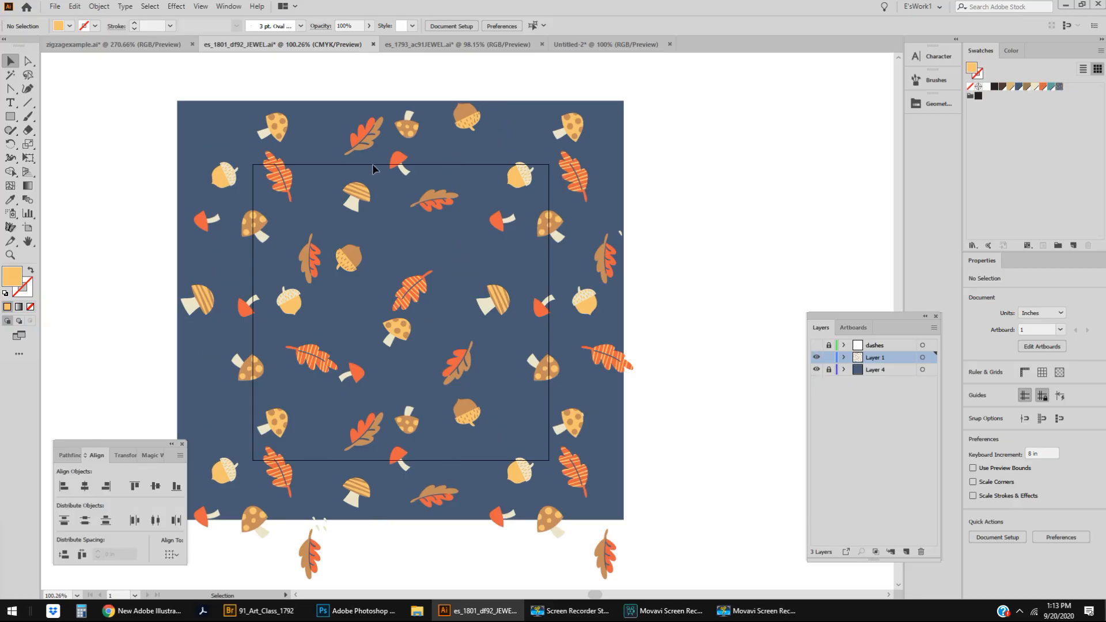
{"action": "mouse_move", "coordinate": [380, 319]}
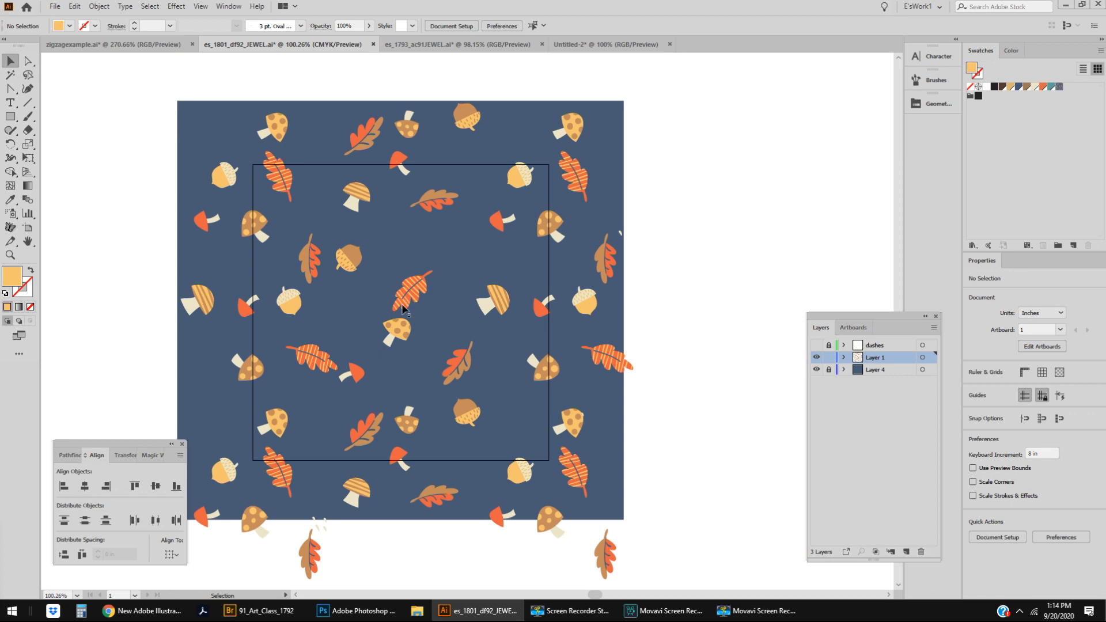
{"action": "mouse_move", "coordinate": [491, 376]}
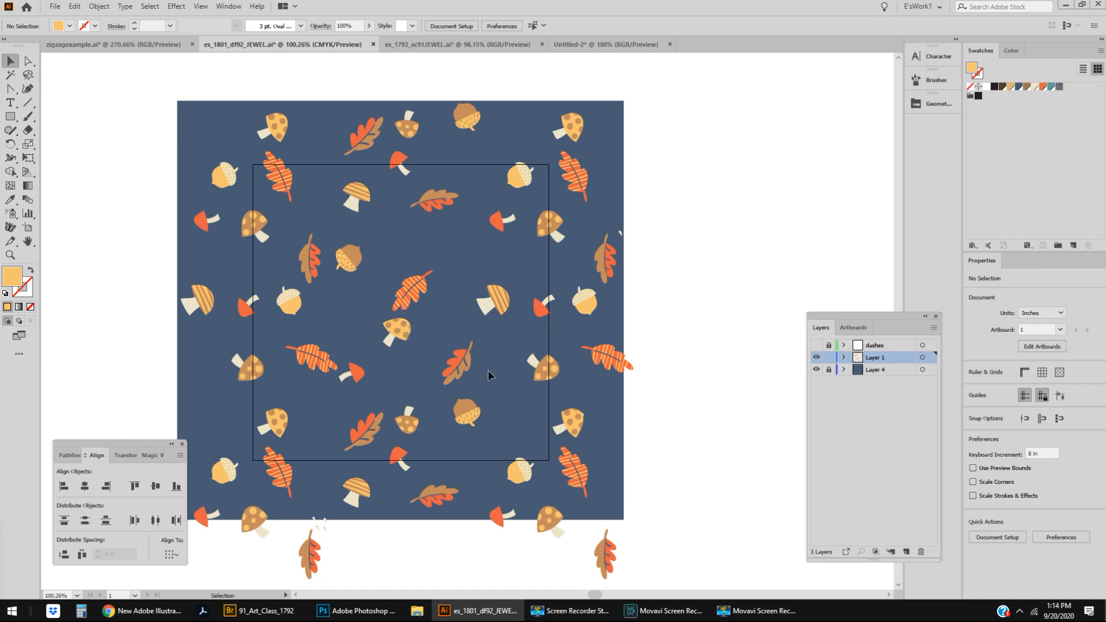
{"action": "mouse_move", "coordinate": [591, 443]}
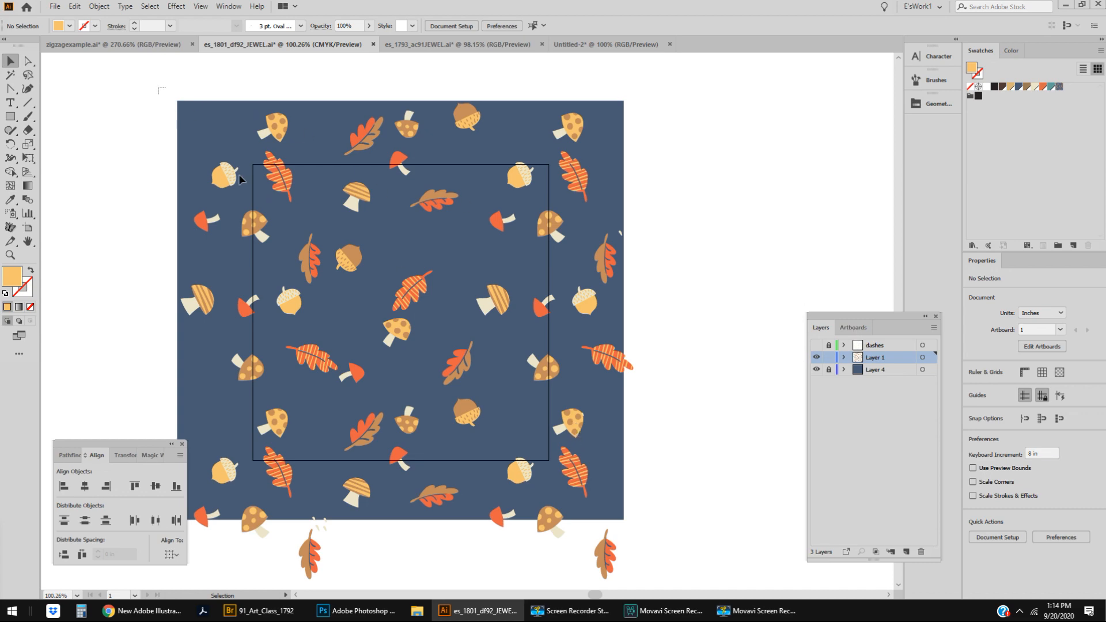
- Scale the acorn and the striped leaf each to 70% in place
{"action": "key", "text": "ctrl+a"}
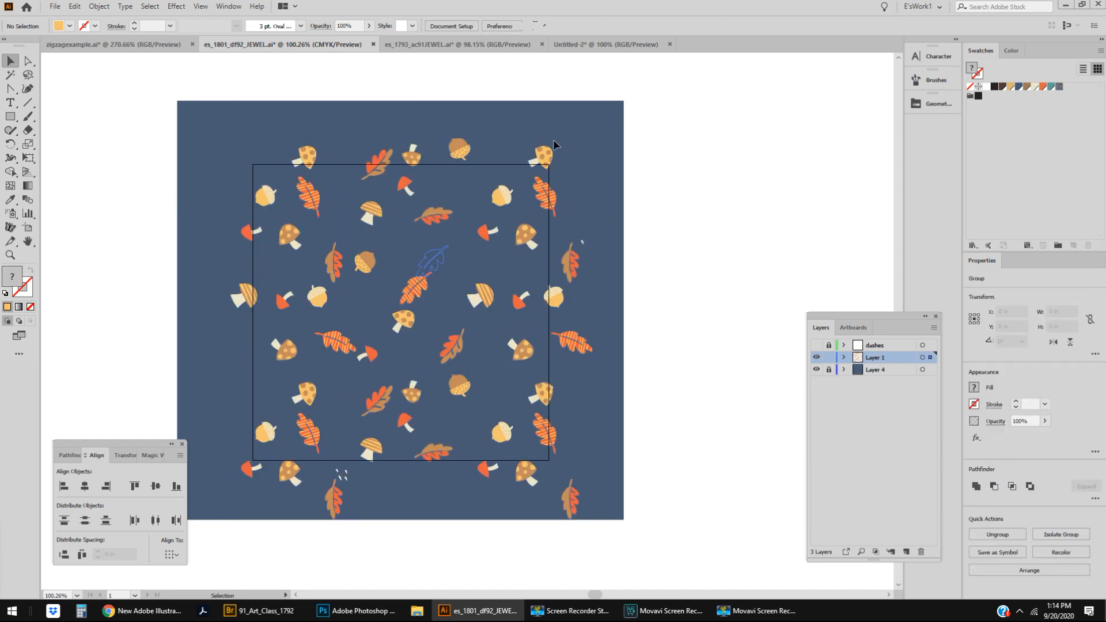
{"action": "left_click", "coordinate": [431, 262]}
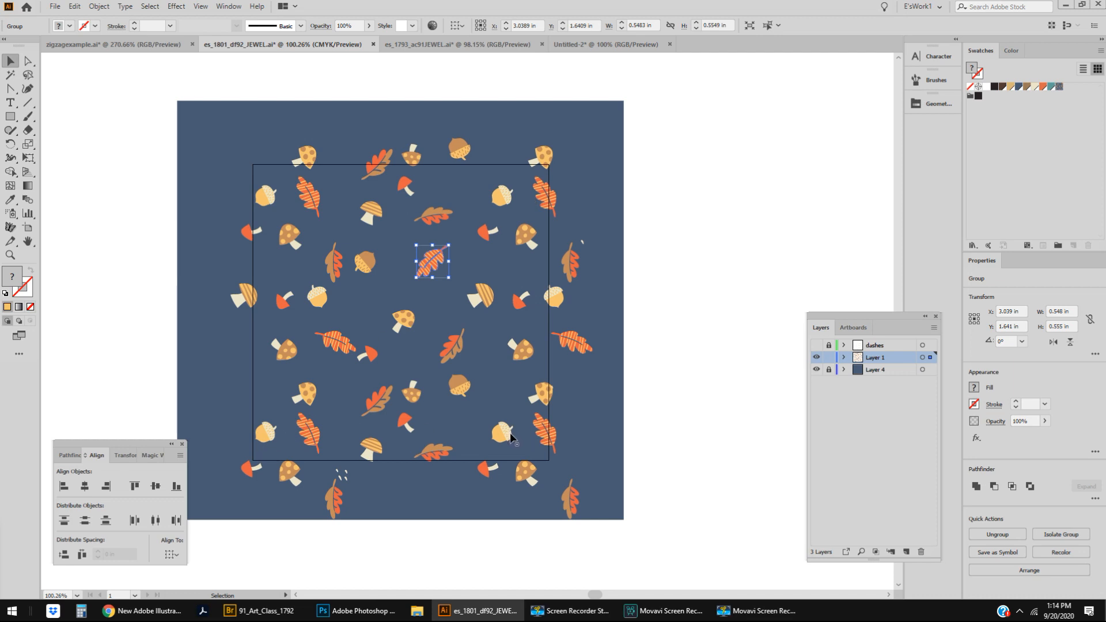
{"action": "mouse_move", "coordinate": [584, 273]}
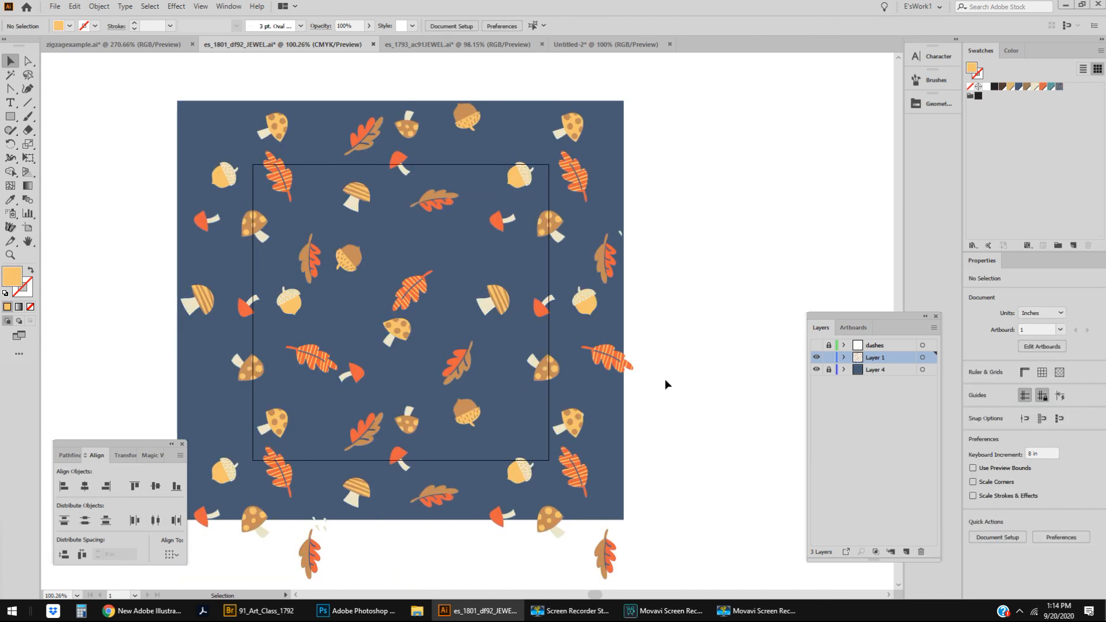
{"action": "left_click", "coordinate": [348, 258]}
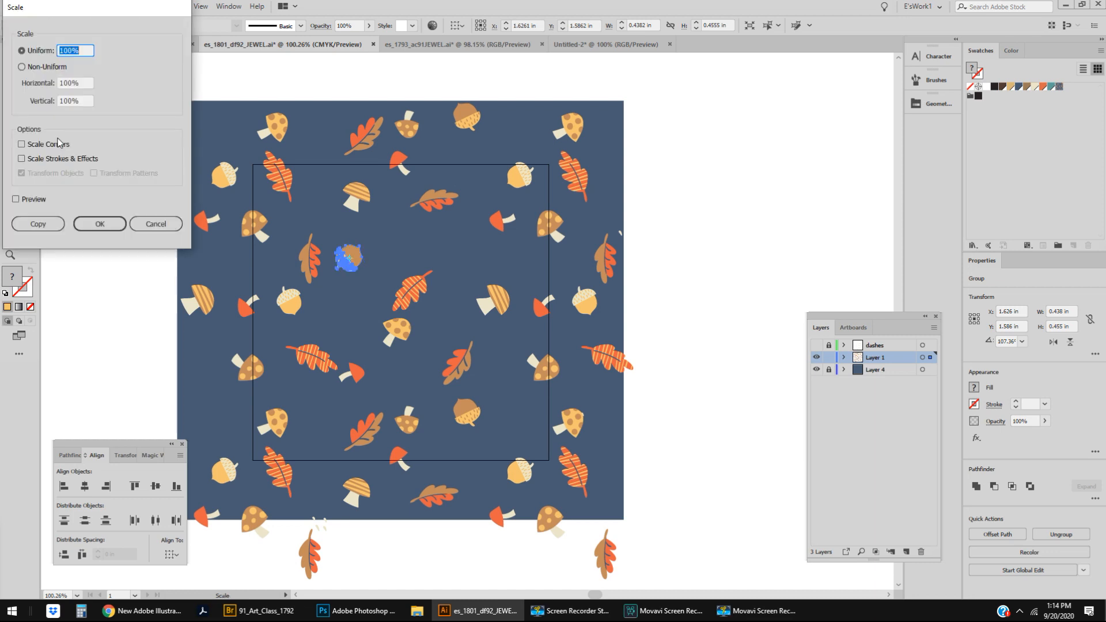
{"action": "type", "text": "70"}
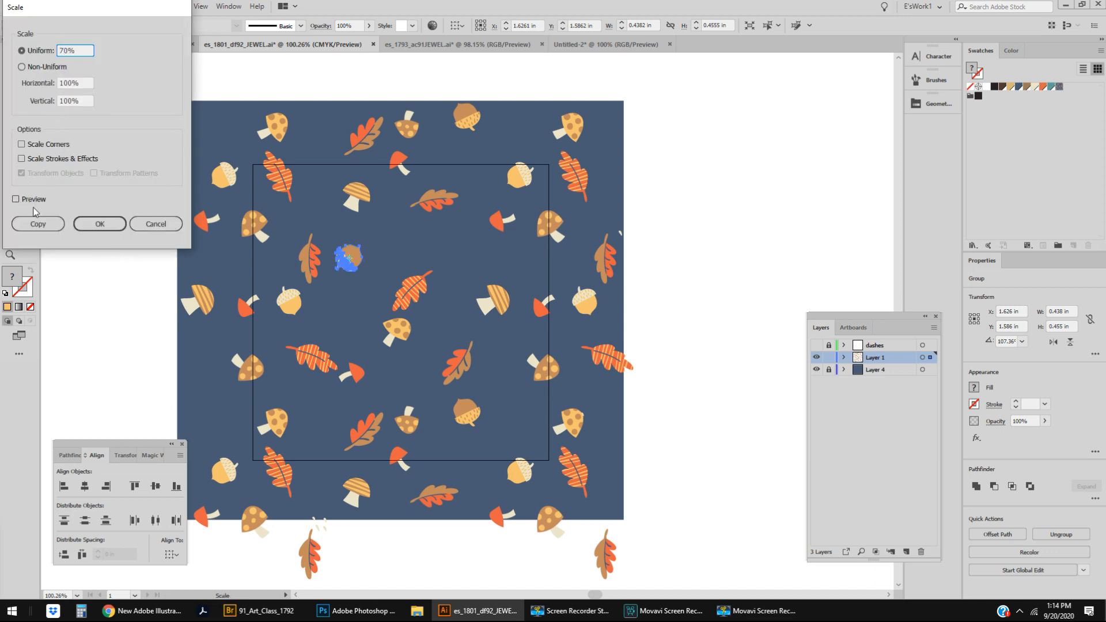
{"action": "left_click", "coordinate": [99, 224]}
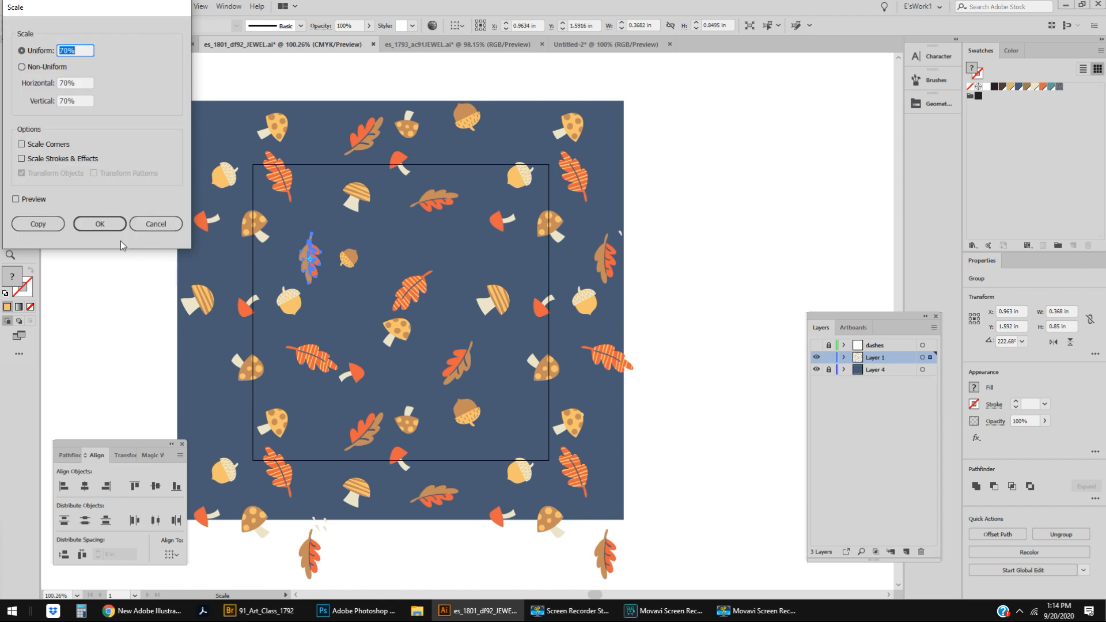
{"action": "left_click", "coordinate": [98, 223]}
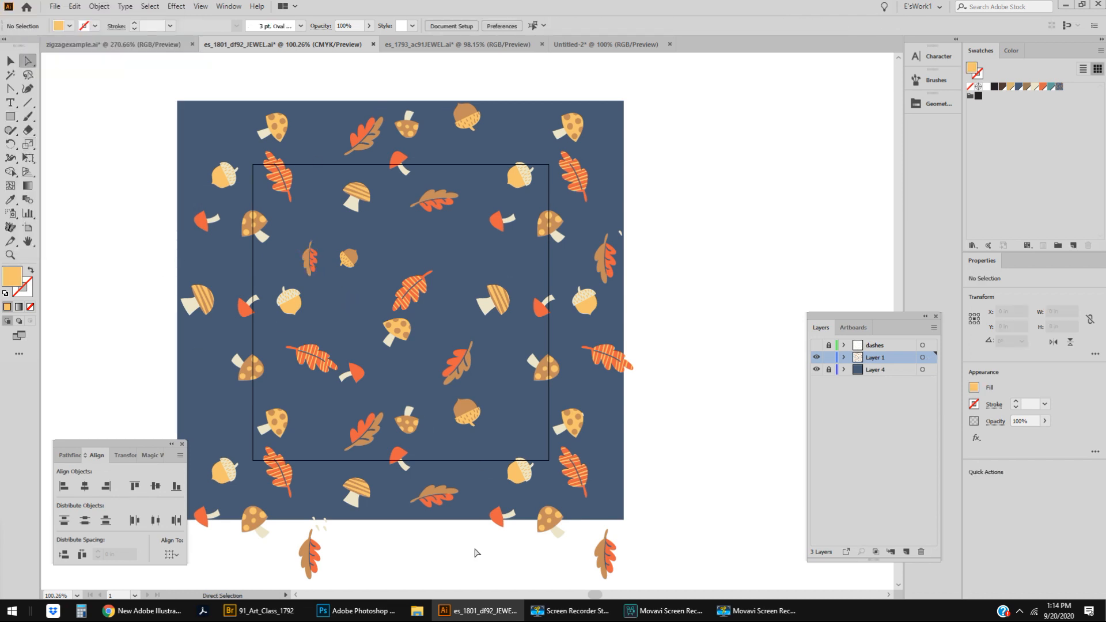
{"action": "left_click", "coordinate": [310, 258]}
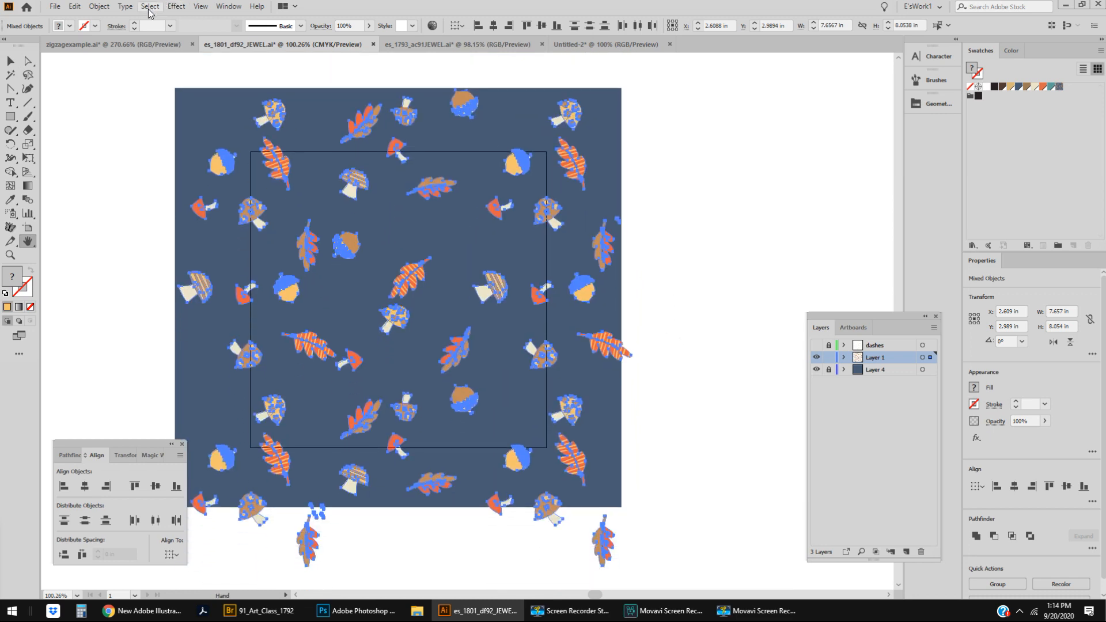
- Shrink every mushroom, leaf and acorn around its own centre with Transform Each
{"action": "left_click", "coordinate": [98, 6]}
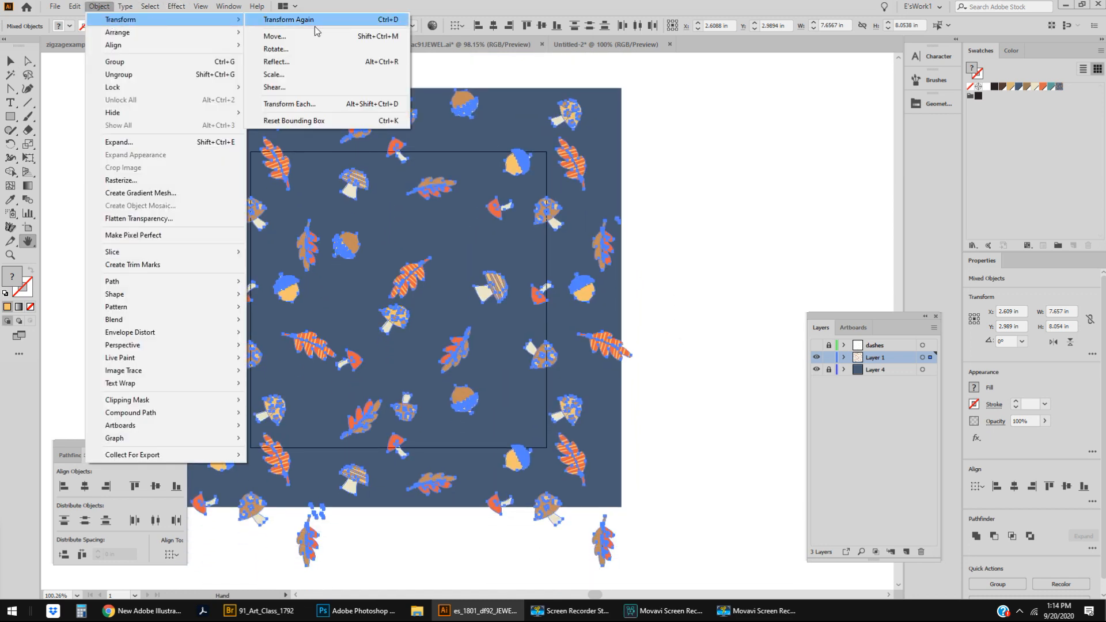
{"action": "mouse_move", "coordinate": [304, 104]}
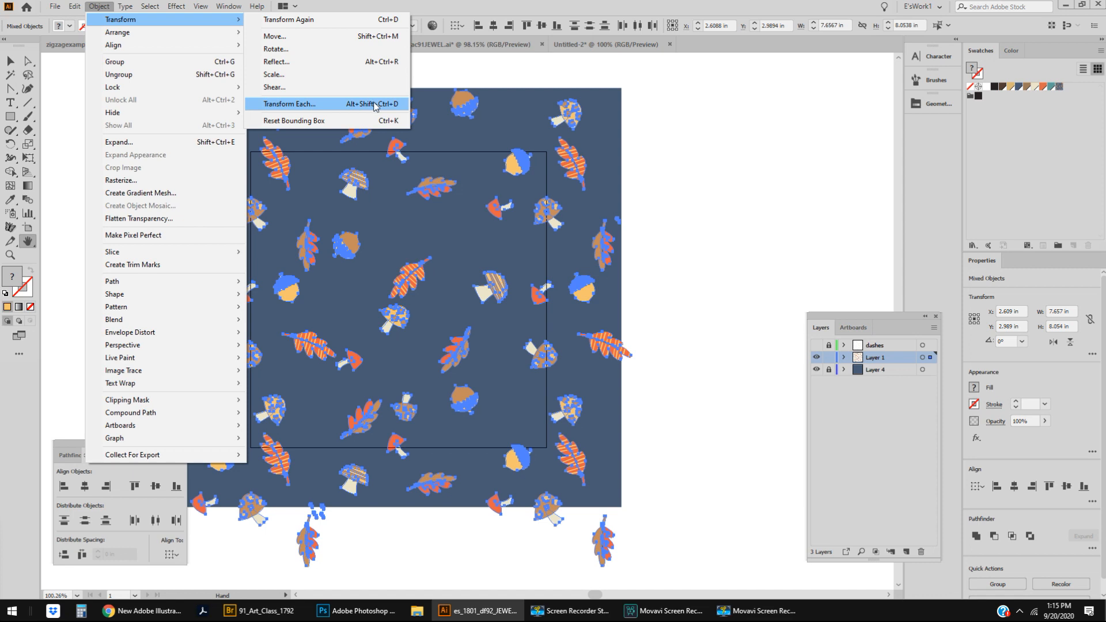
{"action": "left_click", "coordinate": [289, 104]}
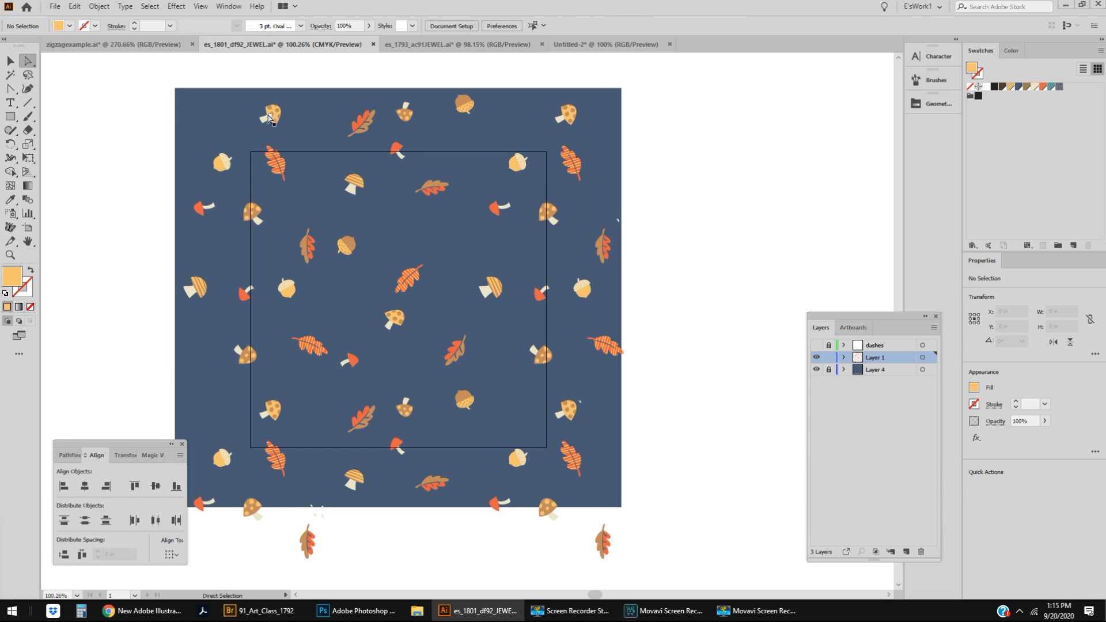
{"action": "mouse_move", "coordinate": [518, 466]}
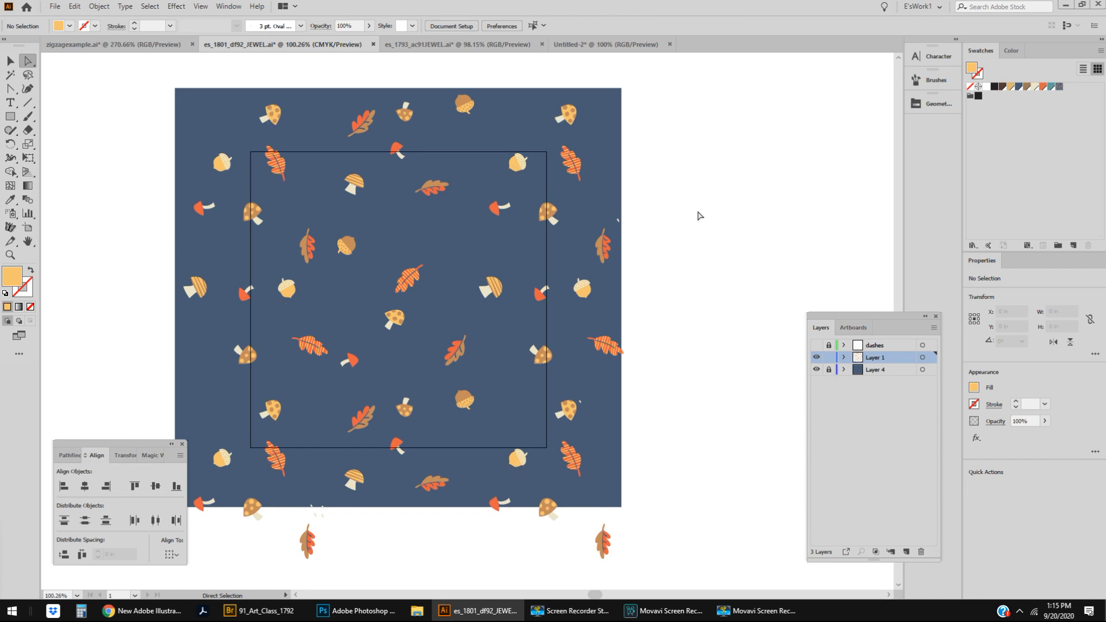
{"action": "mouse_move", "coordinate": [239, 476]}
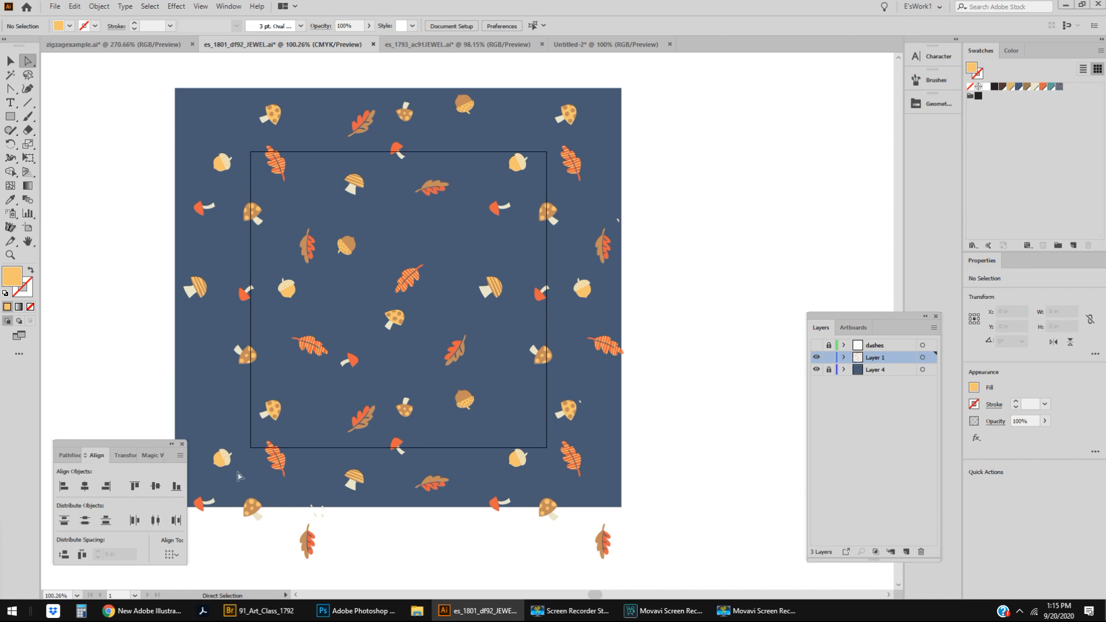
{"action": "mouse_move", "coordinate": [663, 330]}
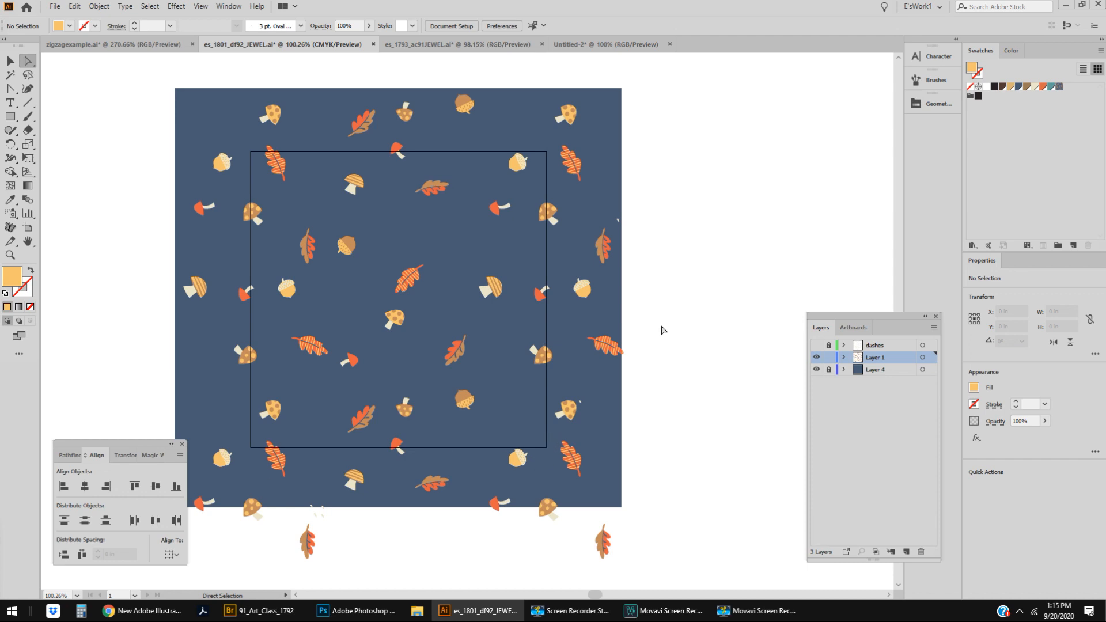
{"action": "mouse_move", "coordinate": [658, 332]}
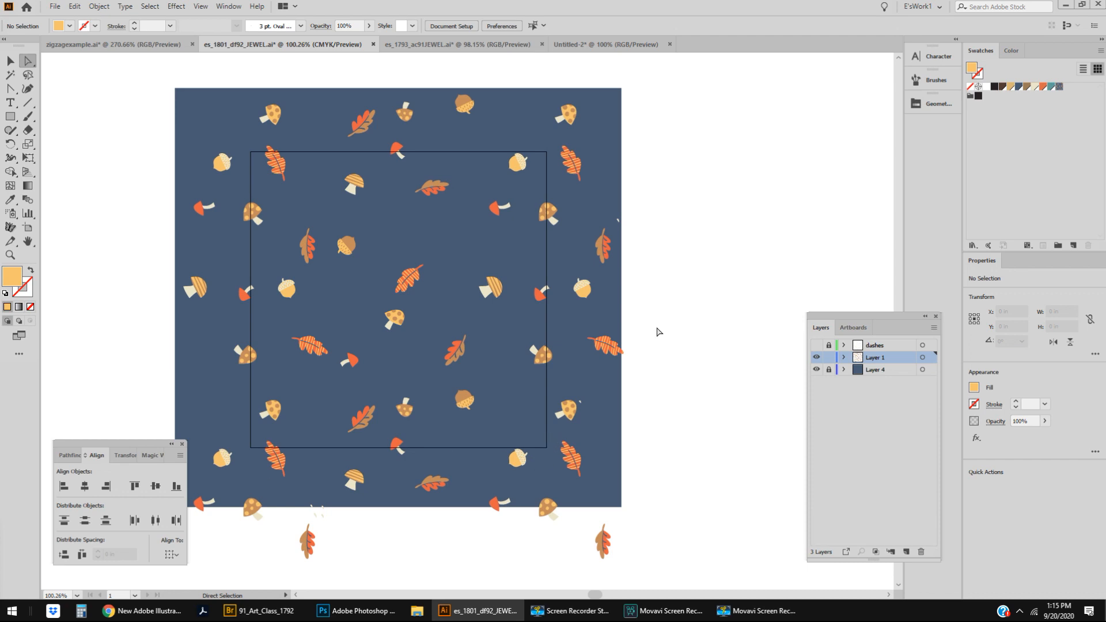
{"action": "mouse_move", "coordinate": [656, 335]}
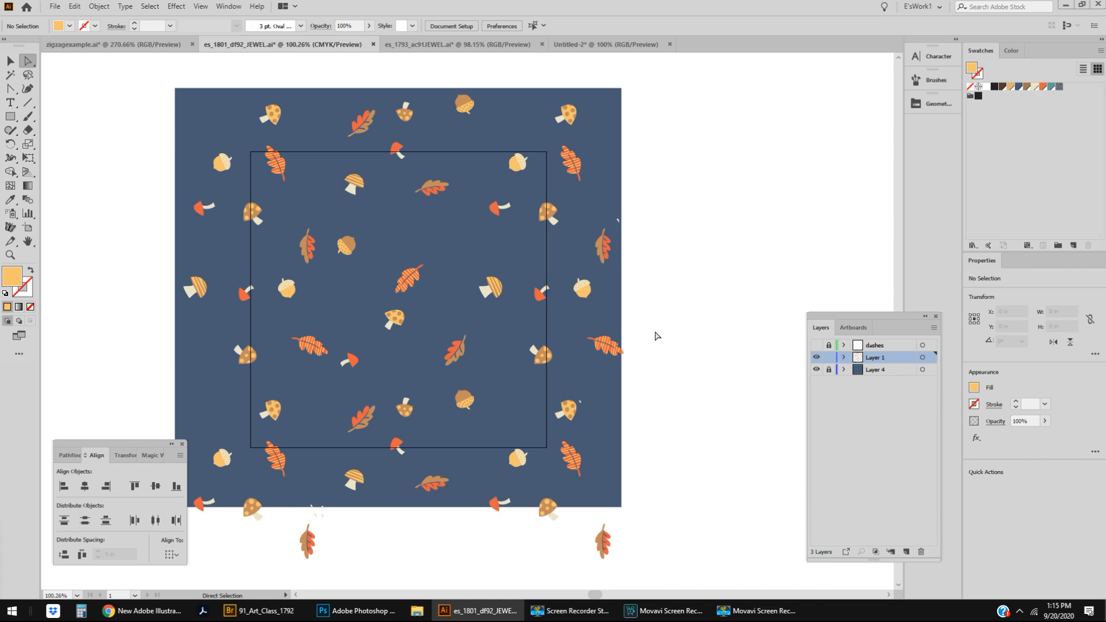